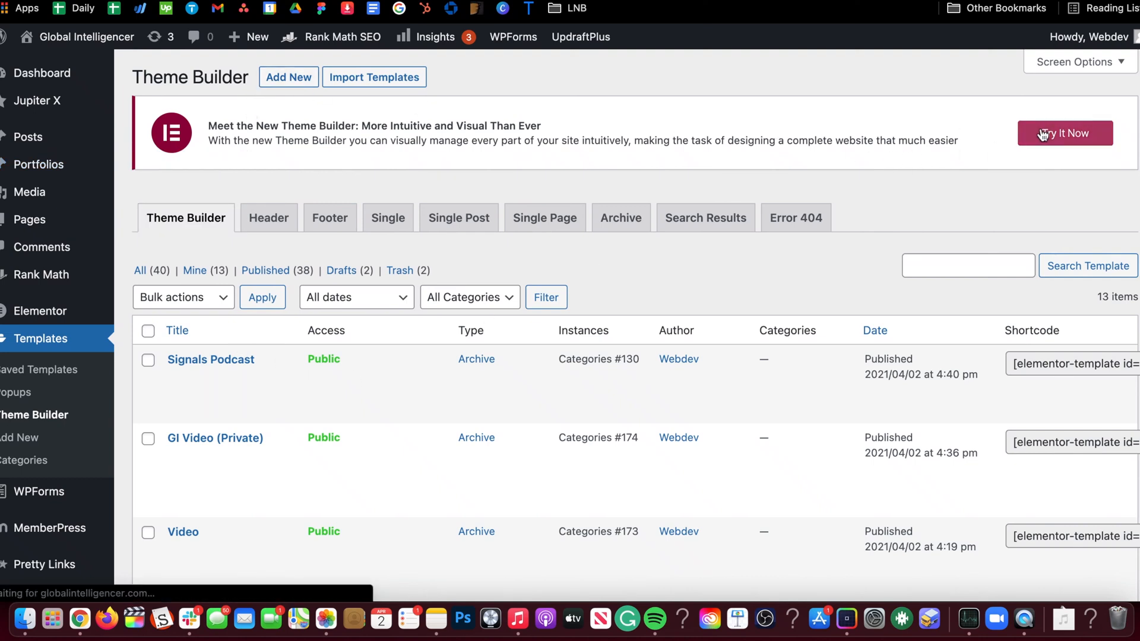
Switch to the new visual Theme Builder via the 'Try It Now' banner
{"action": "left_click", "coordinate": [1063, 133]}
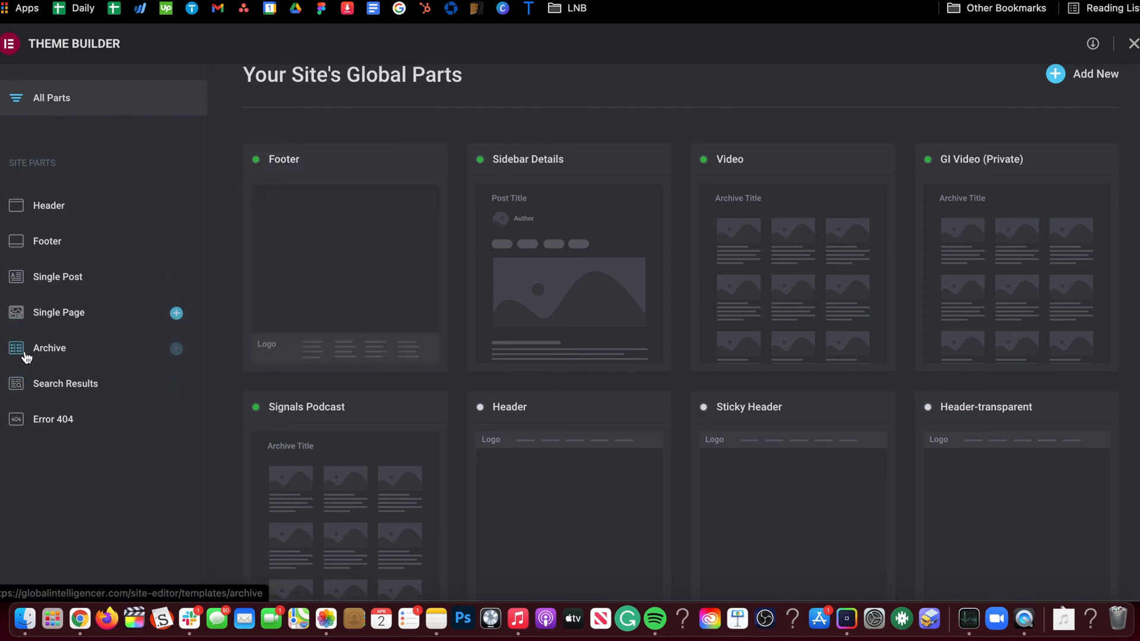
Filter the Theme Builder to the Archive site parts only
{"action": "left_click", "coordinate": [50, 348]}
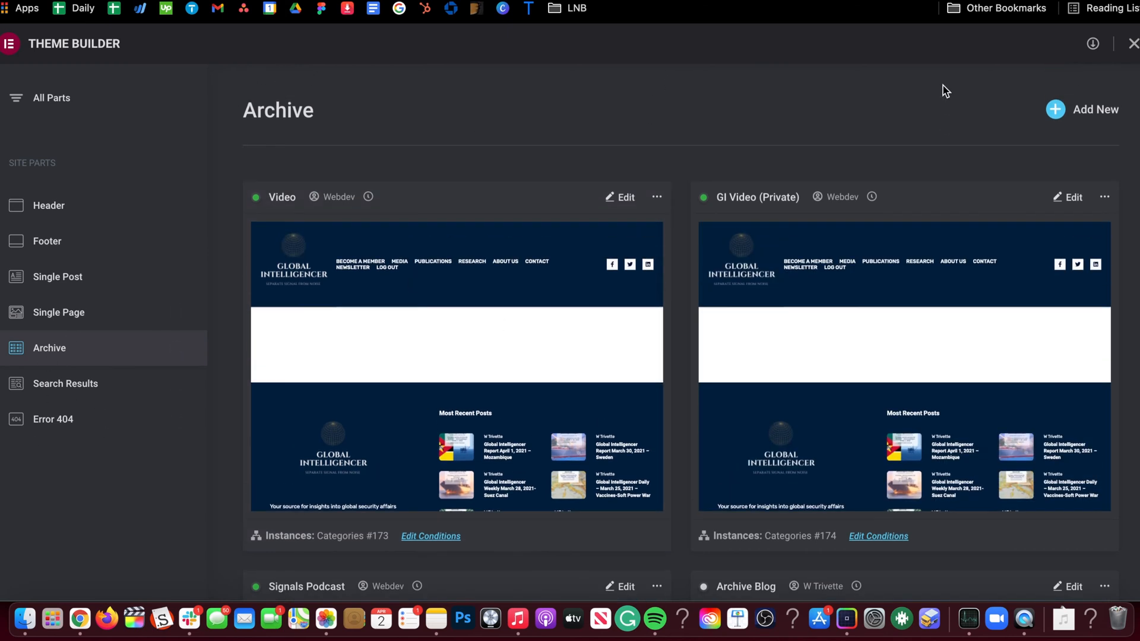
{"action": "mouse_move", "coordinate": [561, 197]}
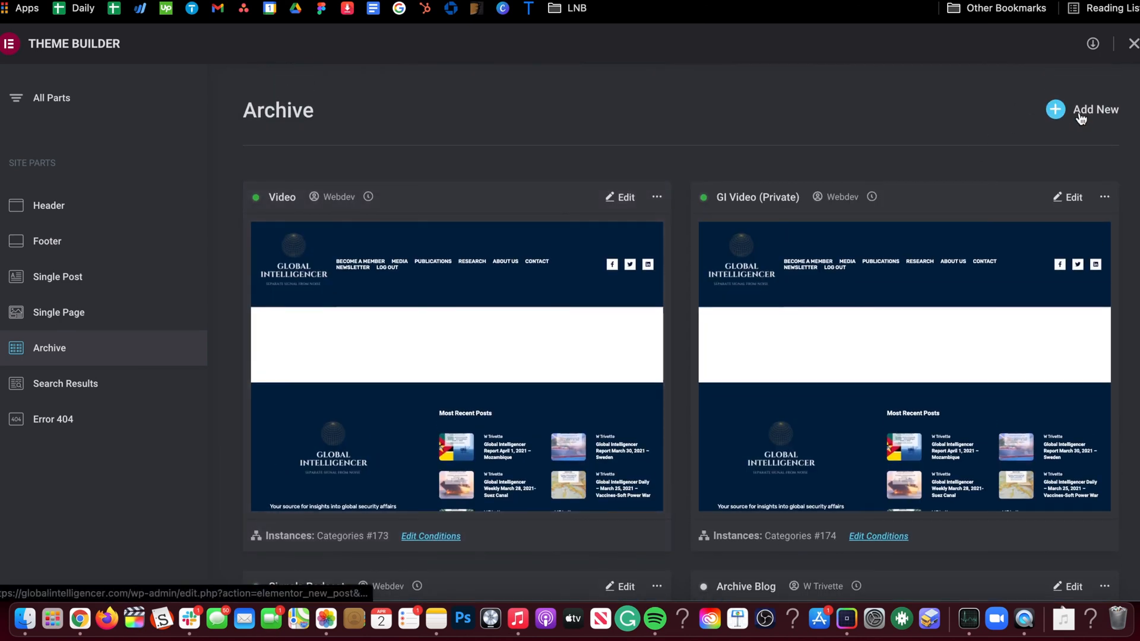
Create a new archive template, landing in the editor with the Archive block library shown
{"action": "left_click", "coordinate": [1093, 110]}
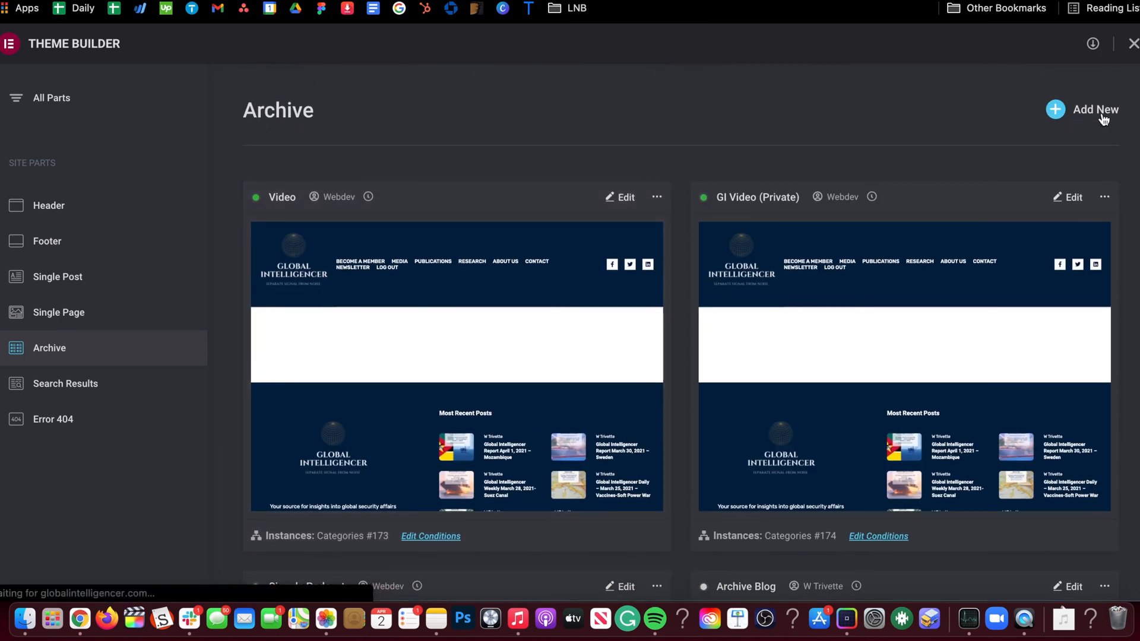
{"action": "left_click", "coordinate": [1089, 109]}
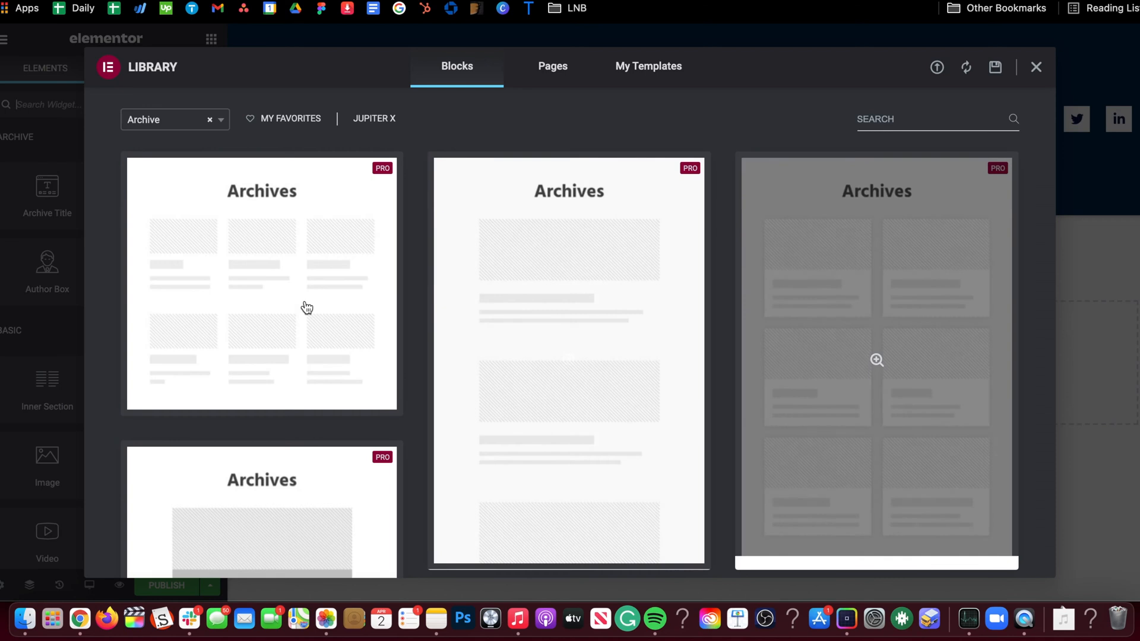
{"action": "scroll", "scroll_direction": "down", "scroll_amount": 3}
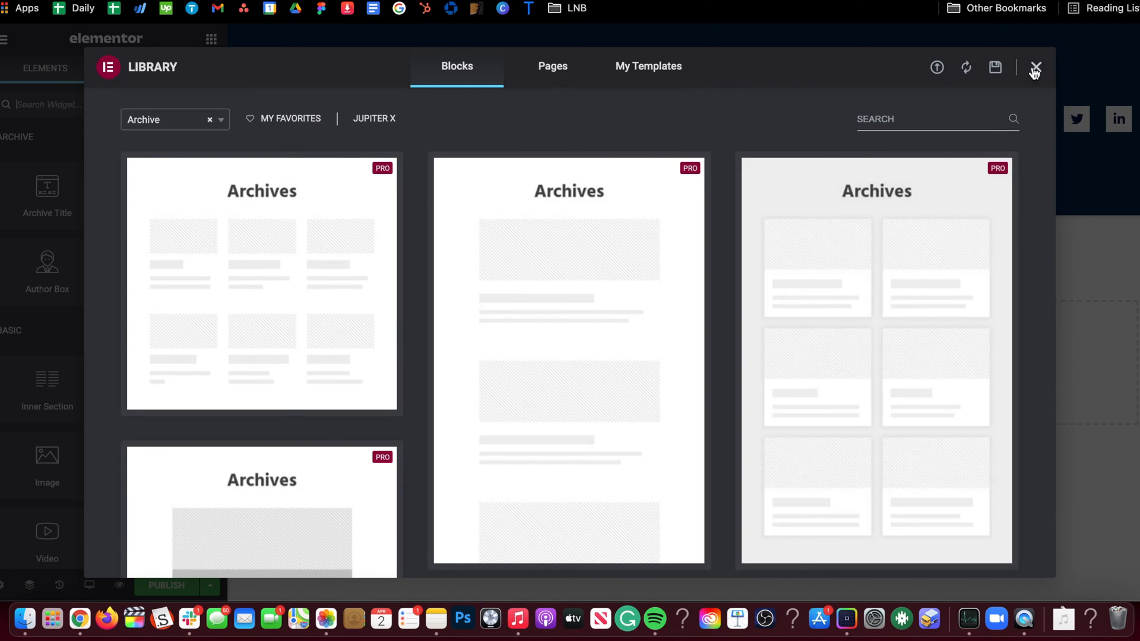
Dismiss the block library and search the Elements panel for 'posts'
{"action": "left_click", "coordinate": [1032, 66]}
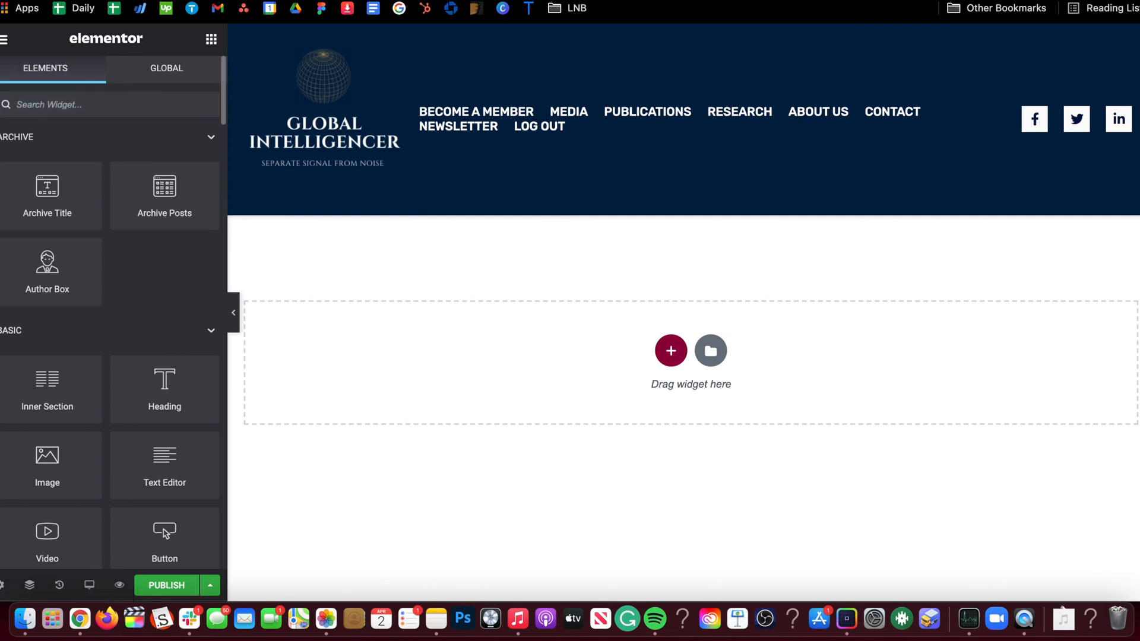
{"action": "type", "text": "posts"}
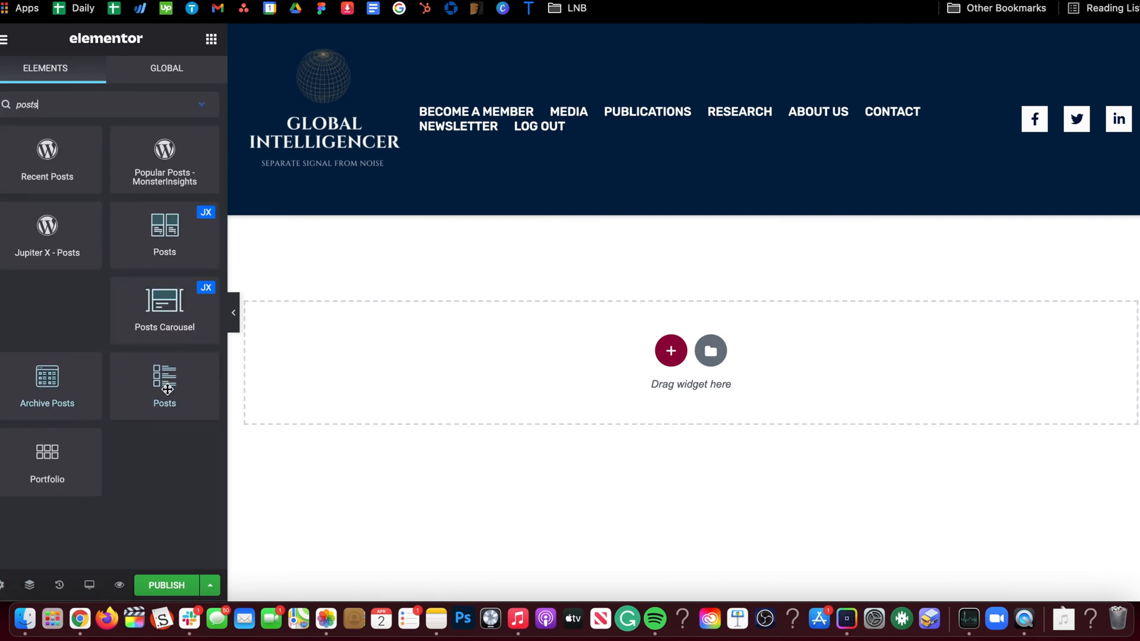
{"action": "mouse_move", "coordinate": [47, 159]}
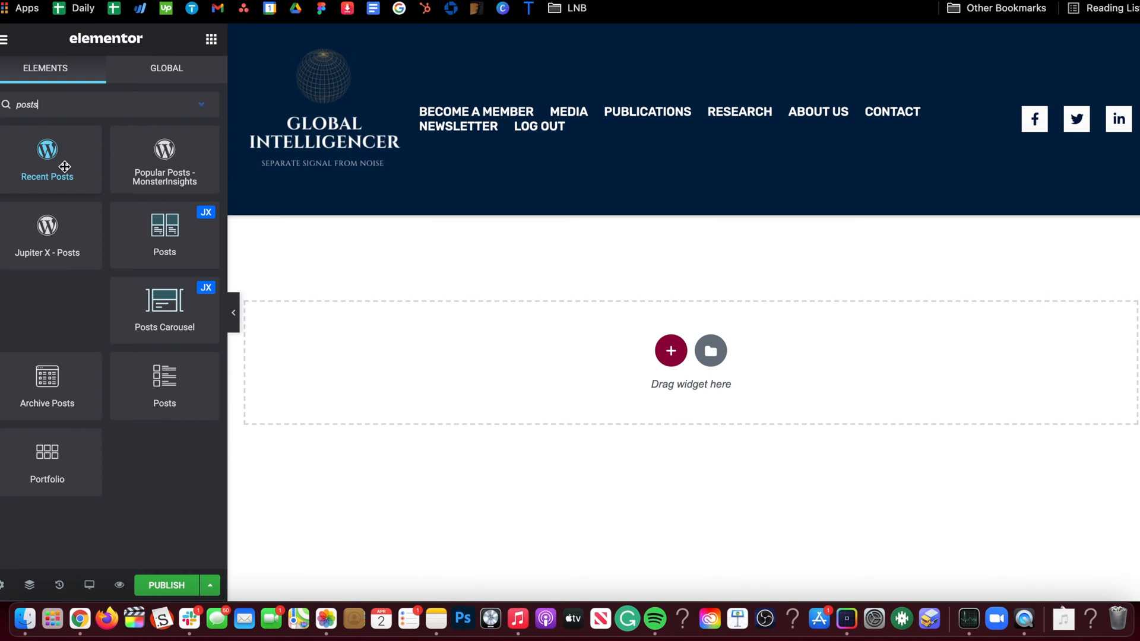
{"action": "mouse_move", "coordinate": [64, 404]}
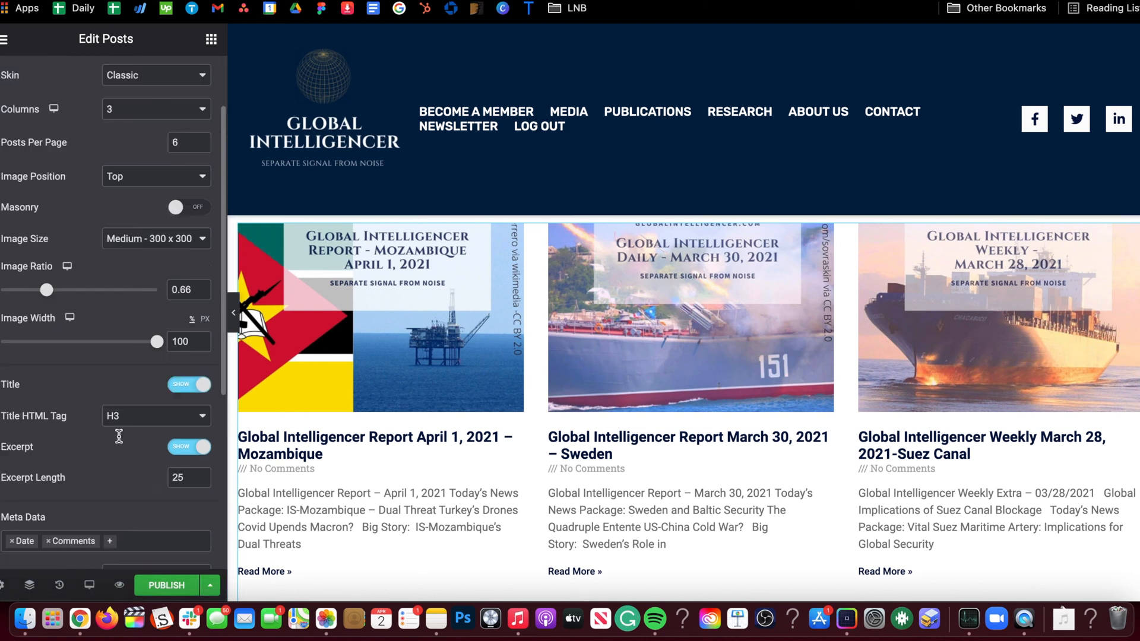
In the Posts query, include by Term and select the podcast category
{"action": "left_click", "coordinate": [24, 78]}
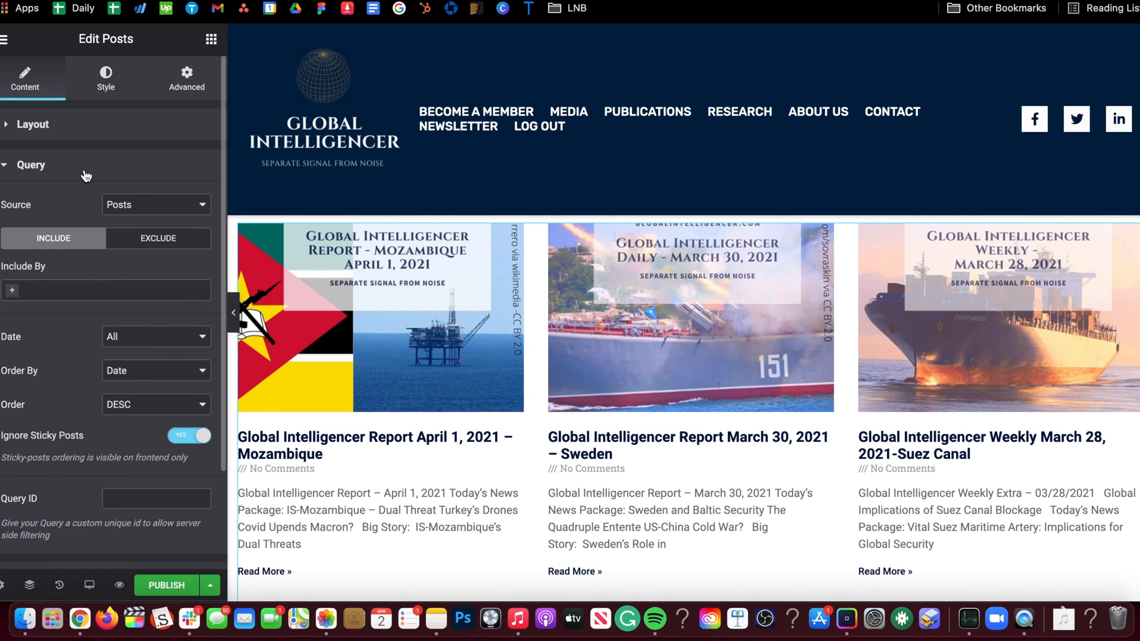
{"action": "mouse_move", "coordinate": [105, 284]}
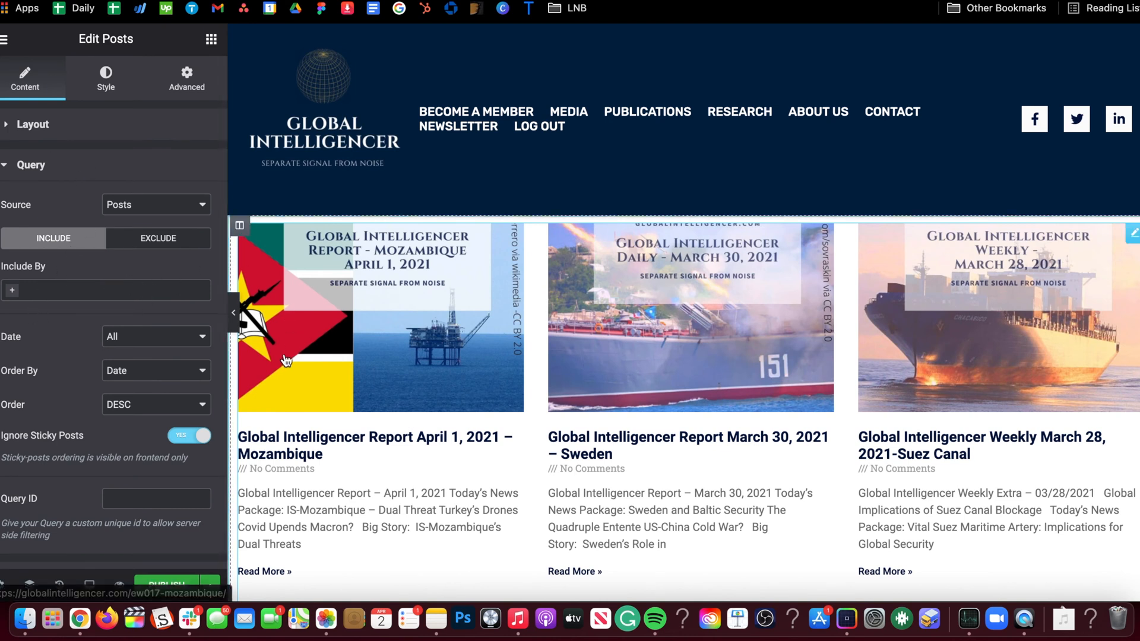
{"action": "scroll", "scroll_direction": "down", "scroll_amount": 3}
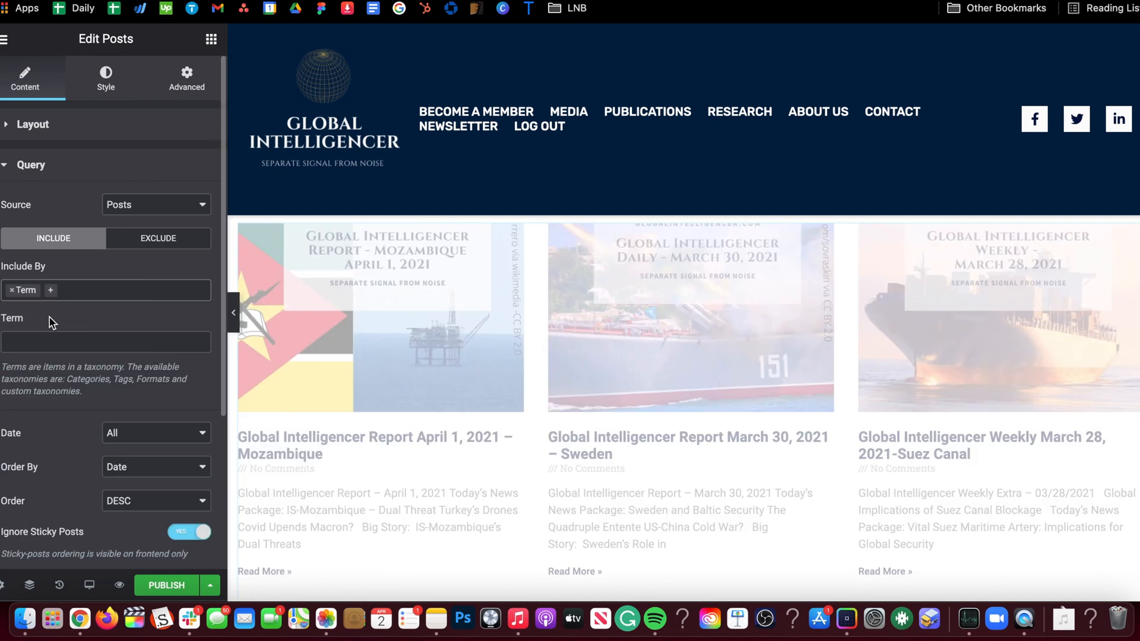
{"action": "left_click", "coordinate": [105, 342]}
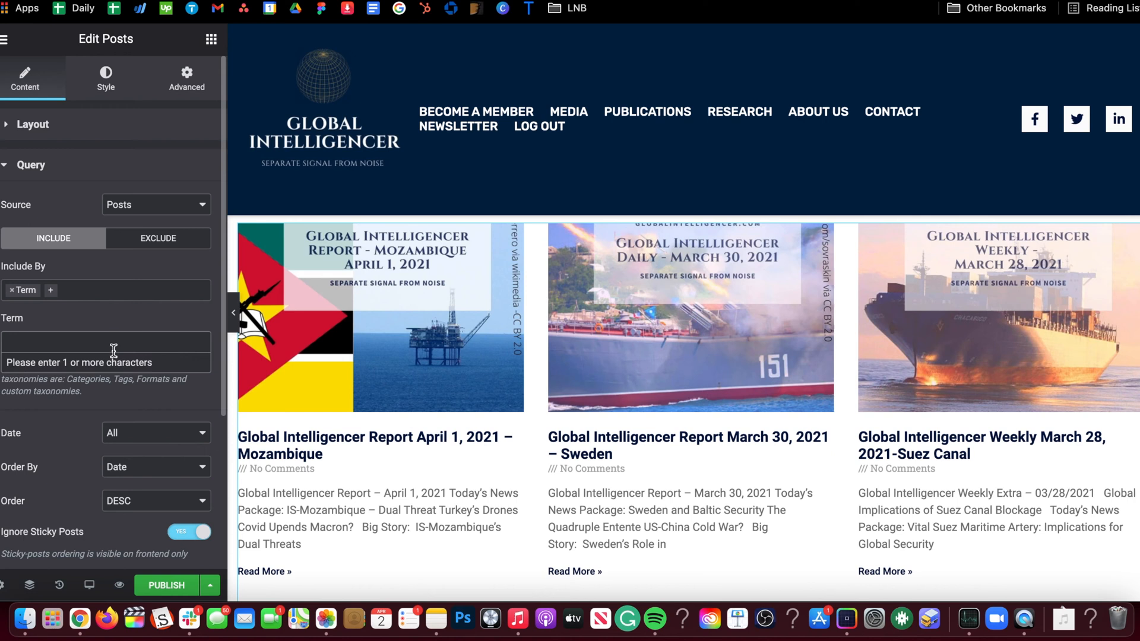
{"action": "type", "text": "podcast"}
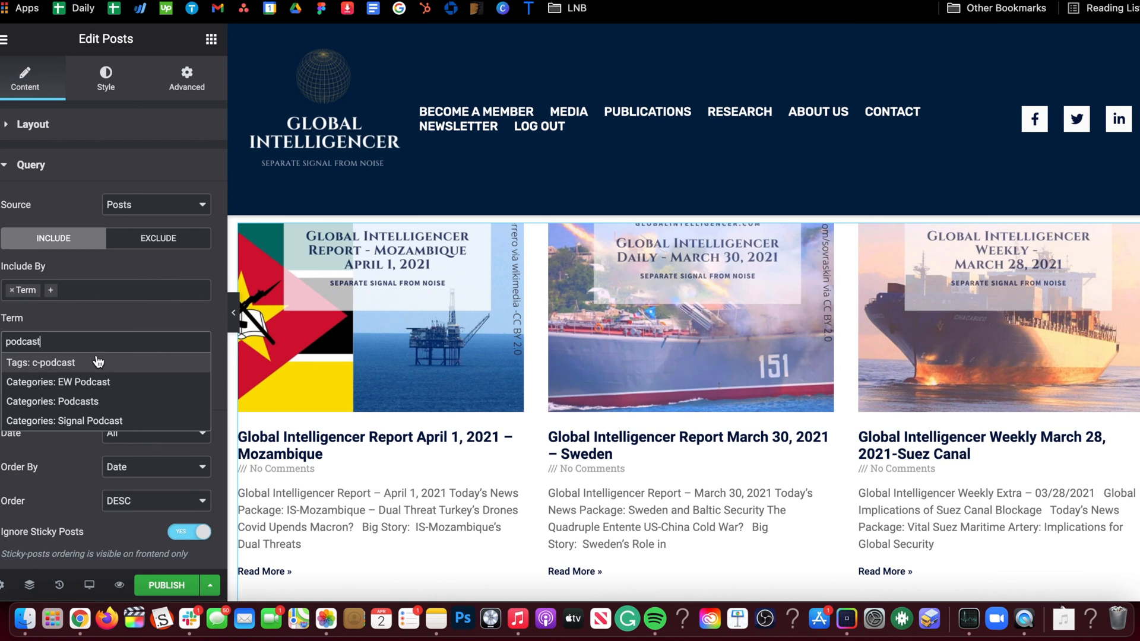
{"action": "left_click", "coordinate": [52, 400]}
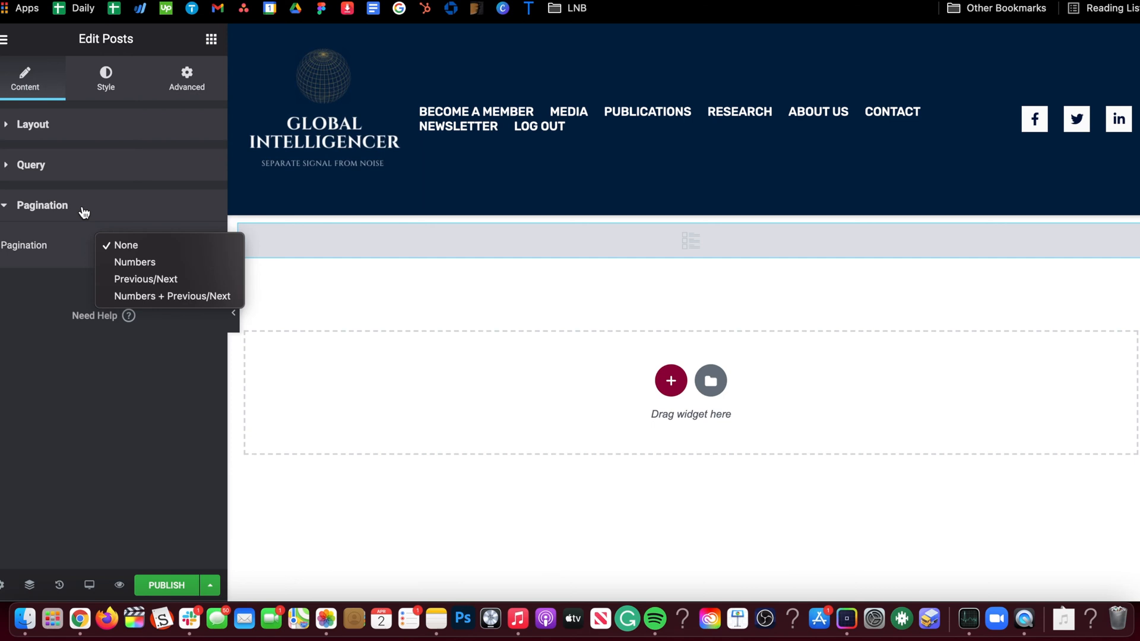
Set pagination to Numbers + Previous/Next with Shorten on, then bring up the save options
{"action": "left_click", "coordinate": [172, 296]}
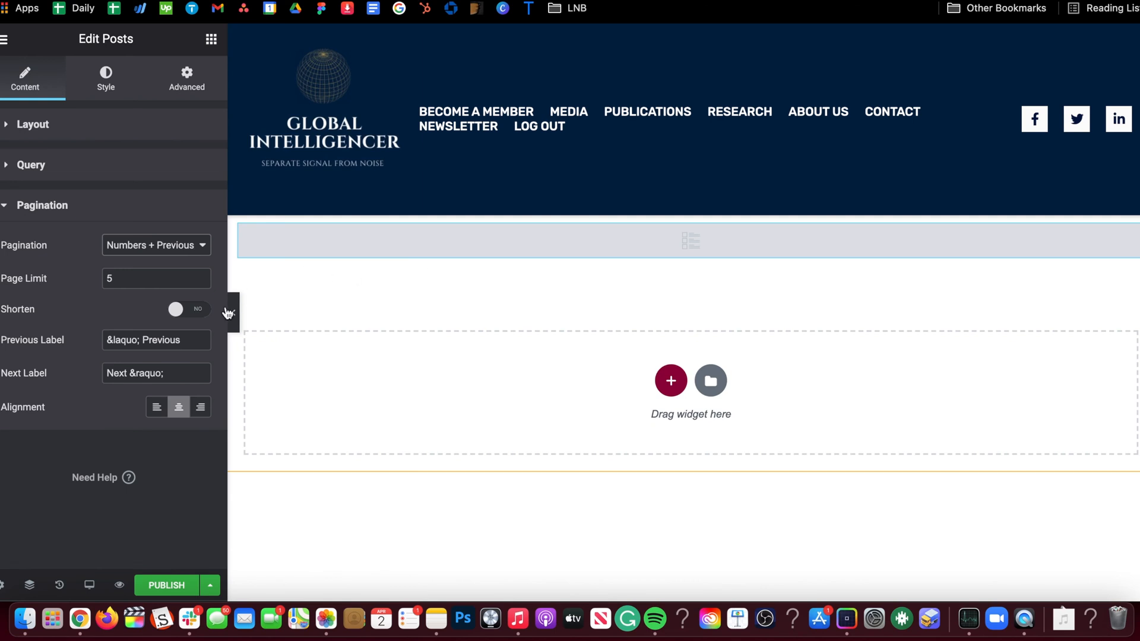
{"action": "left_click", "coordinate": [189, 309]}
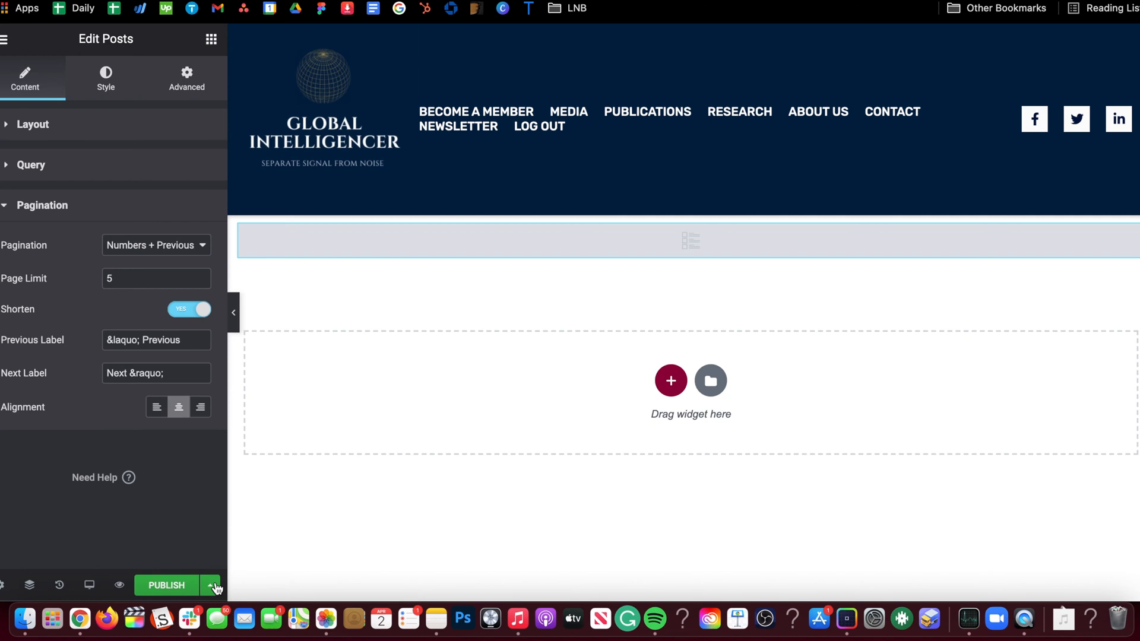
{"action": "left_click", "coordinate": [209, 586]}
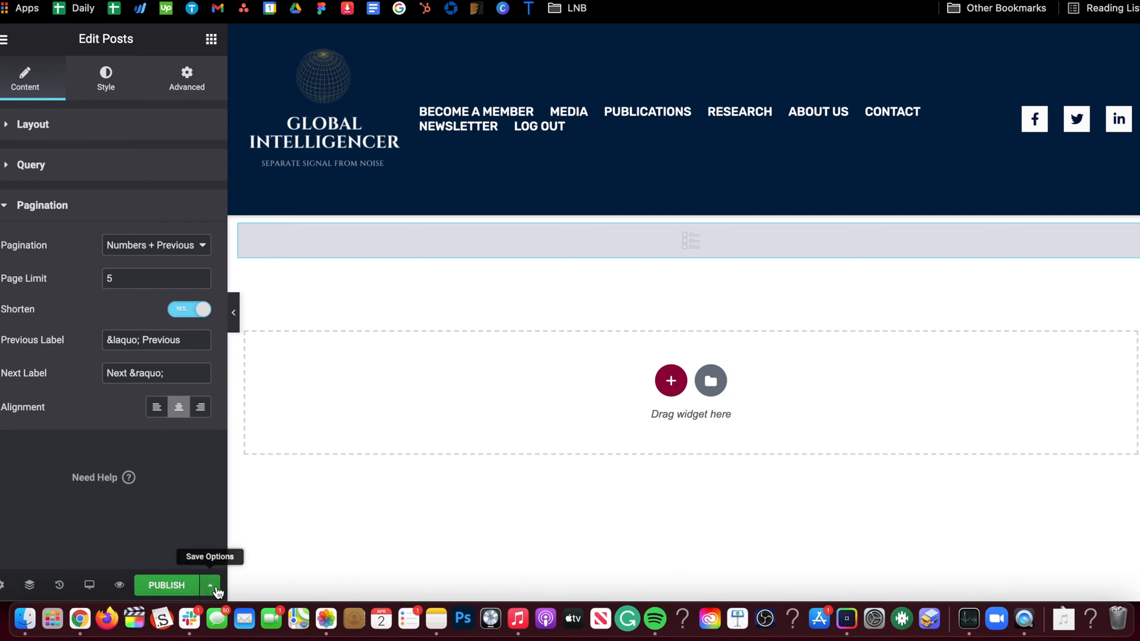
{"action": "mouse_move", "coordinate": [185, 527]}
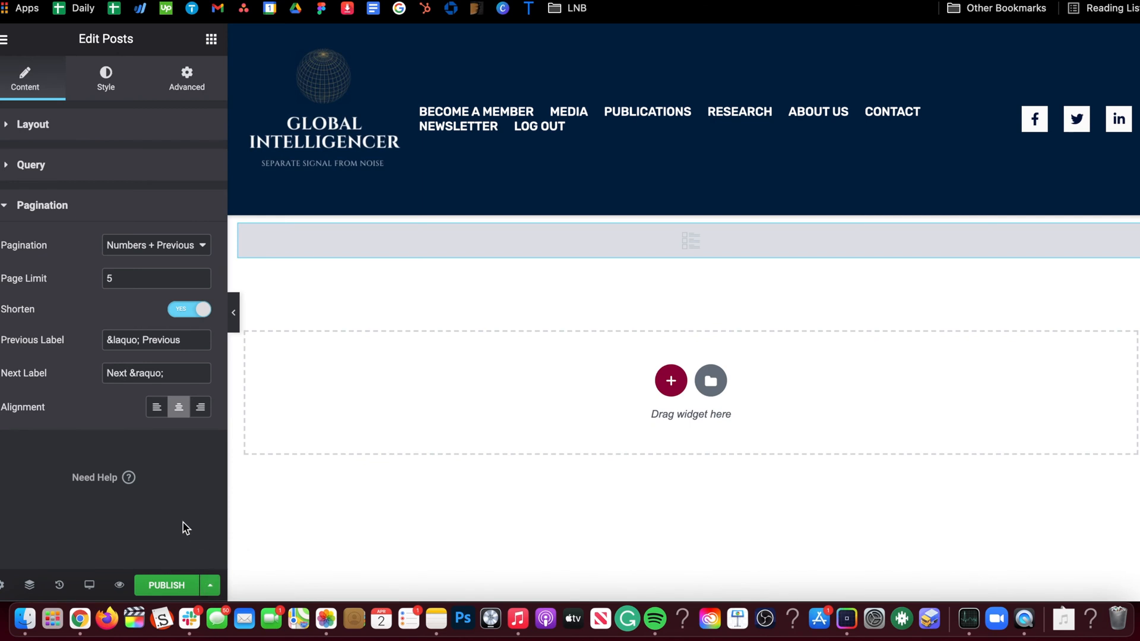
{"action": "mouse_move", "coordinate": [198, 560]}
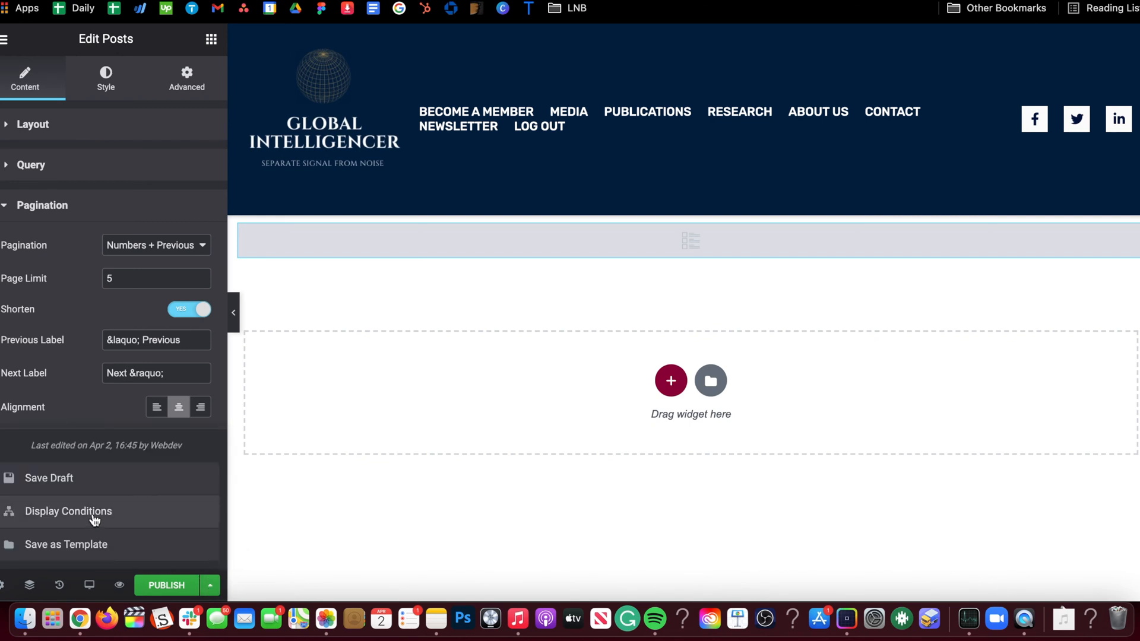
Set the display condition to Include > Categories > Podcasts and save it
{"action": "left_click", "coordinate": [68, 510]}
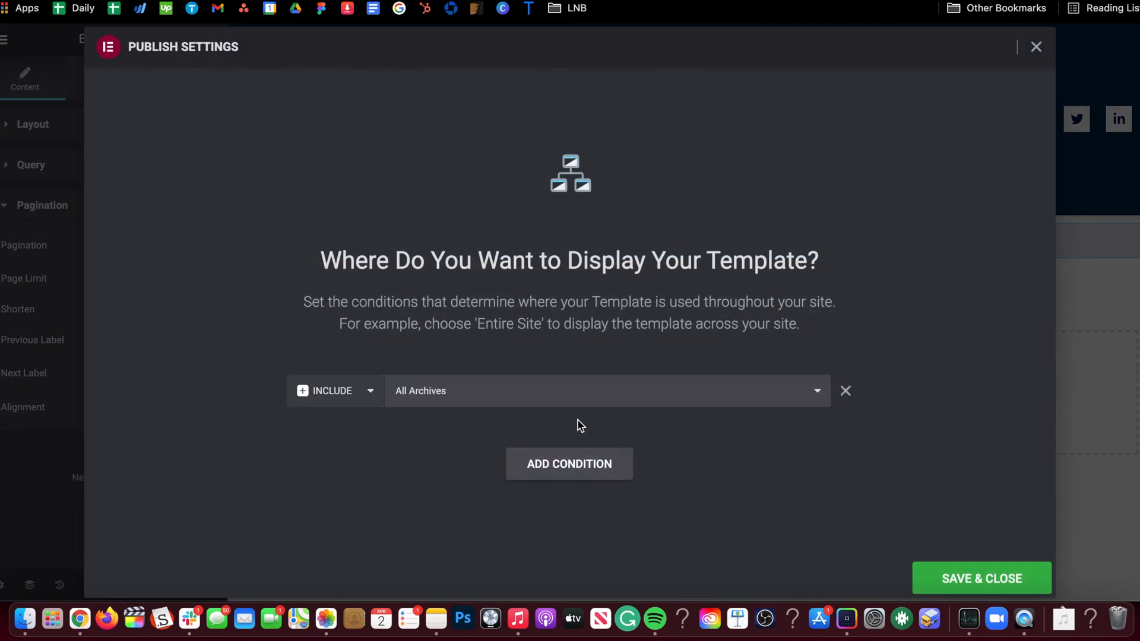
{"action": "left_click", "coordinate": [603, 390]}
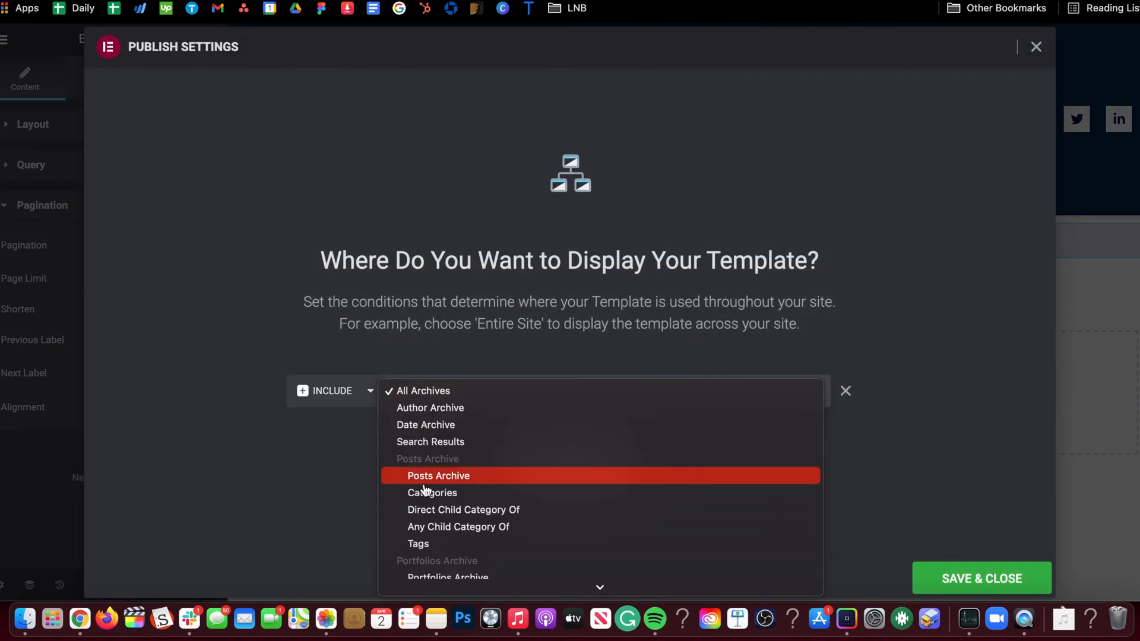
{"action": "left_click", "coordinate": [432, 492]}
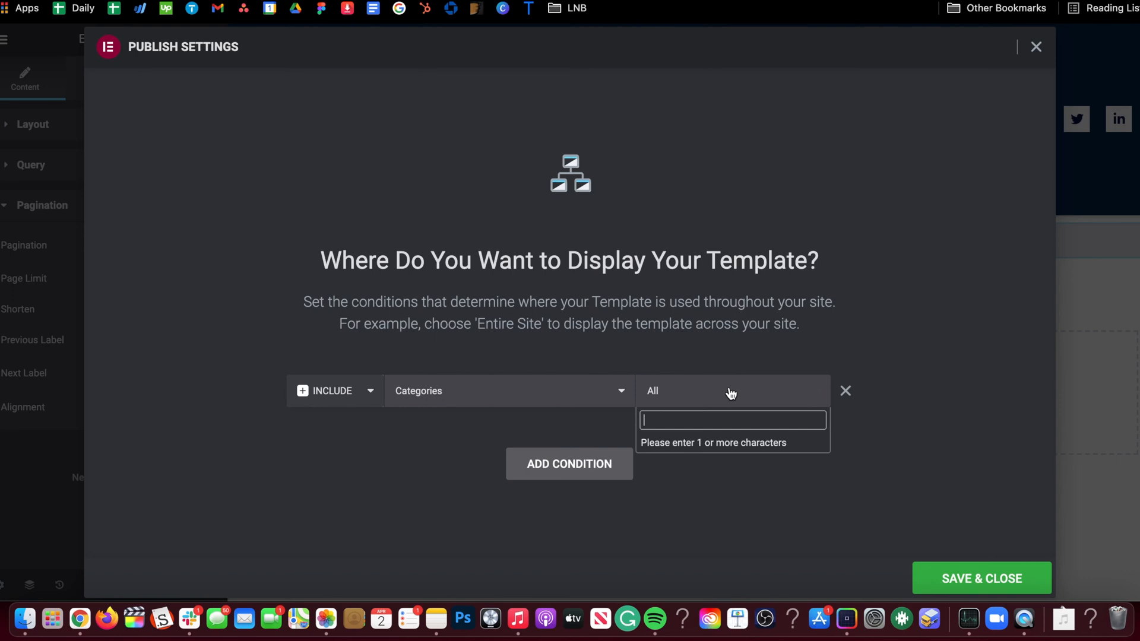
{"action": "type", "text": "podcast"}
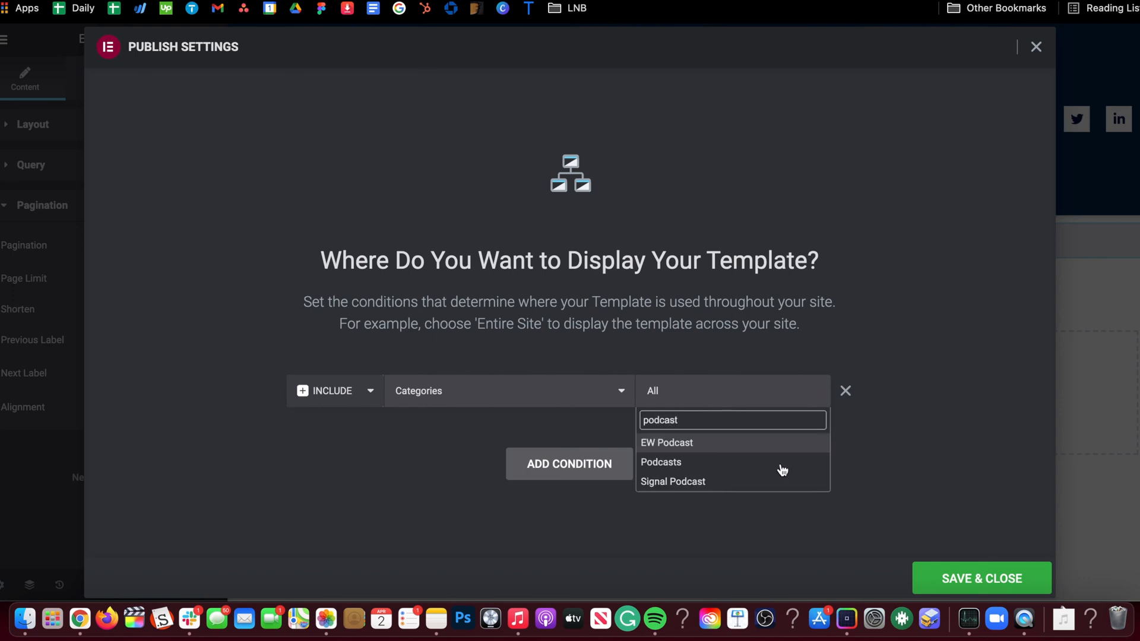
{"action": "left_click", "coordinate": [661, 462]}
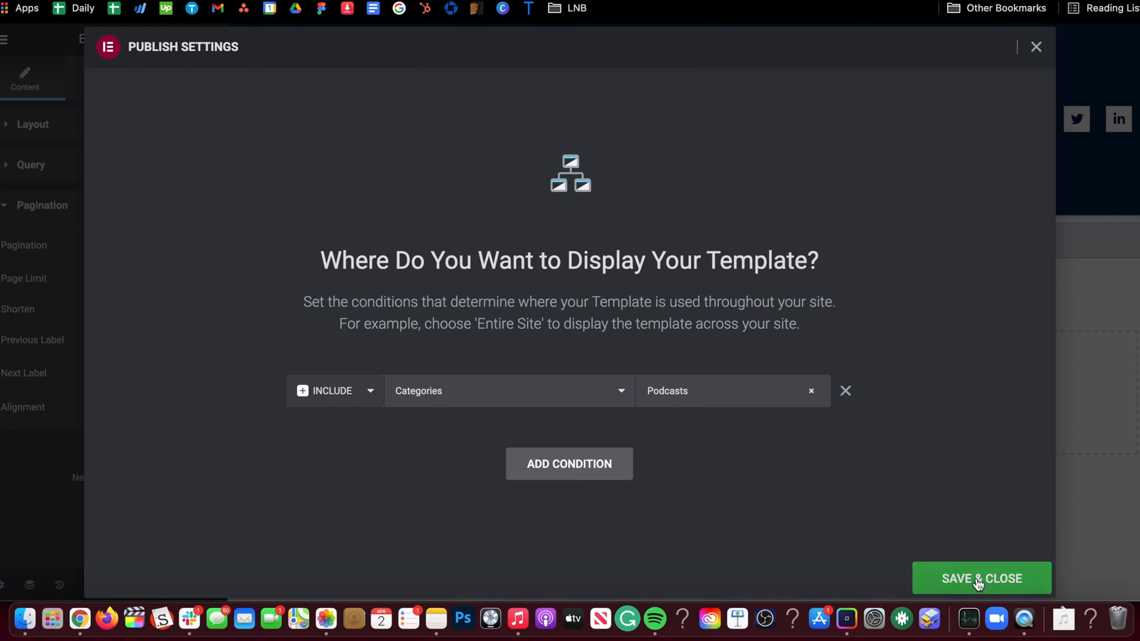
{"action": "left_click", "coordinate": [981, 578]}
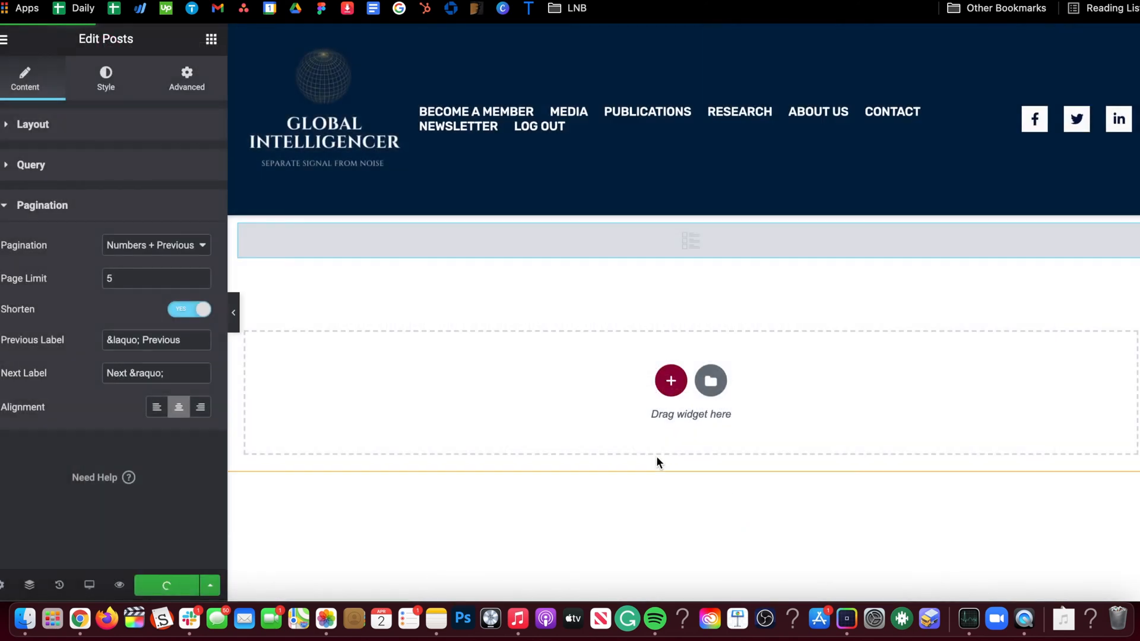
Publish the archive template so the site part goes live
{"action": "left_click", "coordinate": [166, 586]}
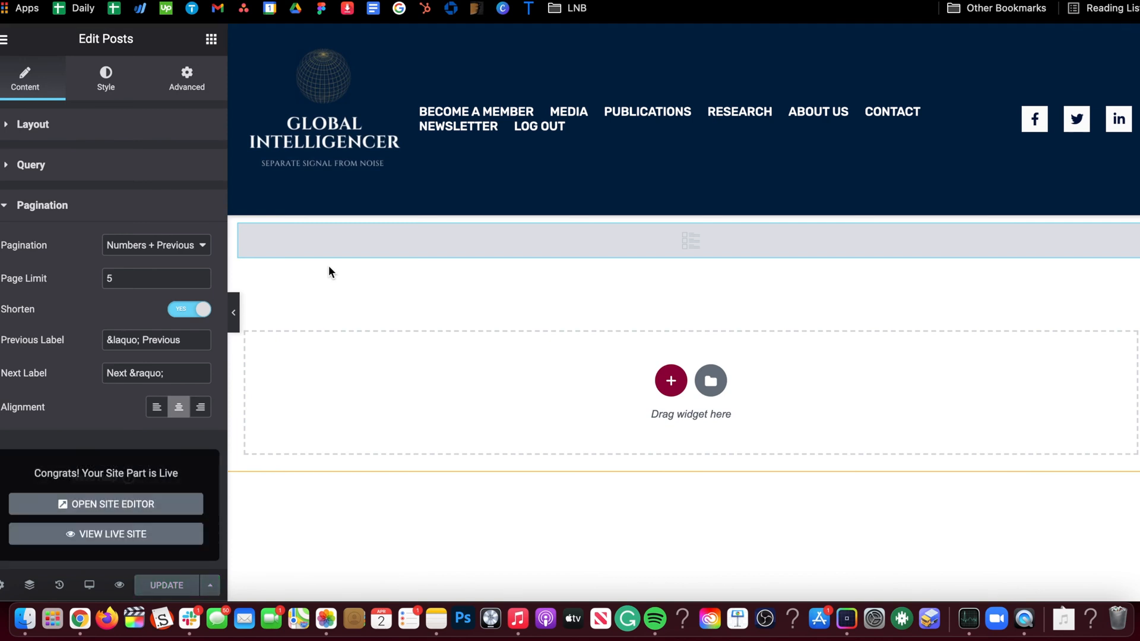
{"action": "mouse_move", "coordinate": [363, 332]}
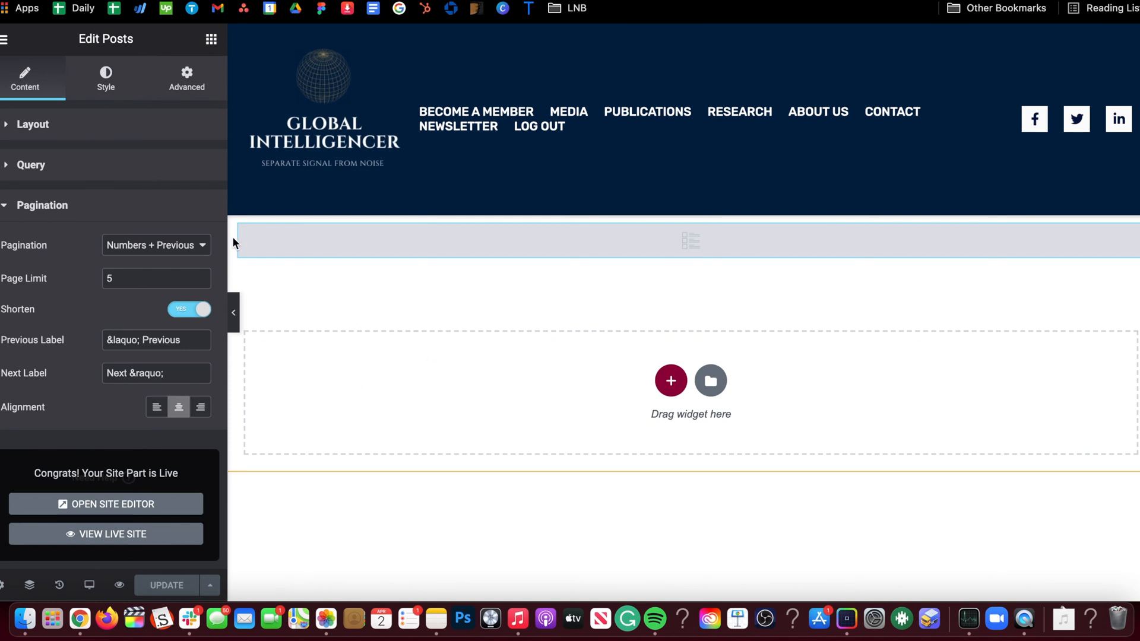
{"action": "mouse_move", "coordinate": [263, 335]}
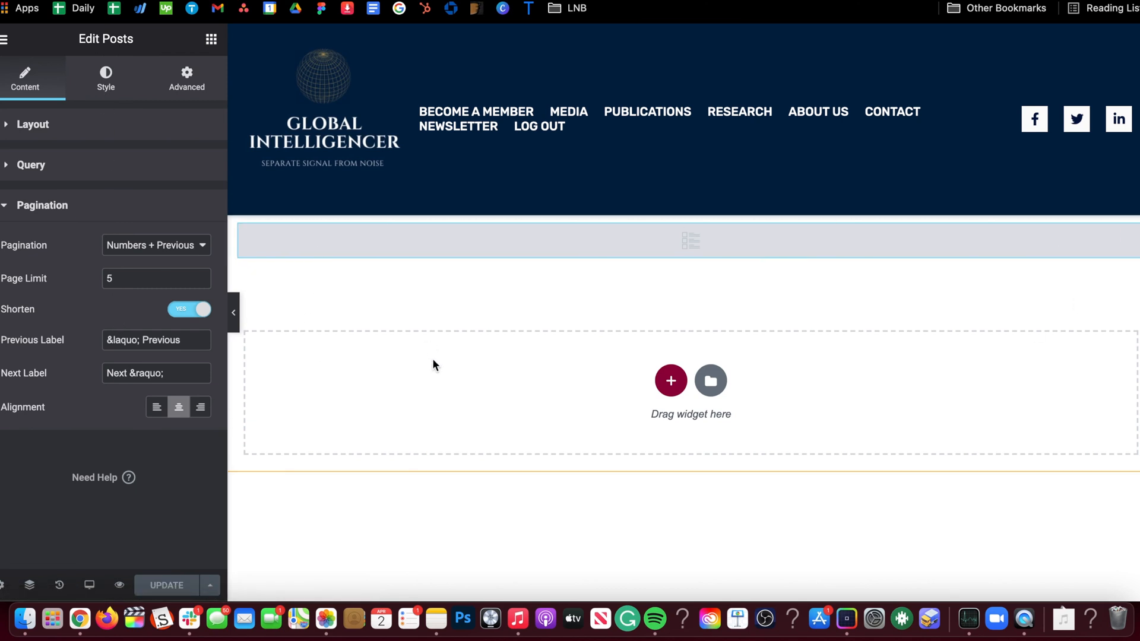
{"action": "mouse_move", "coordinate": [571, 296]}
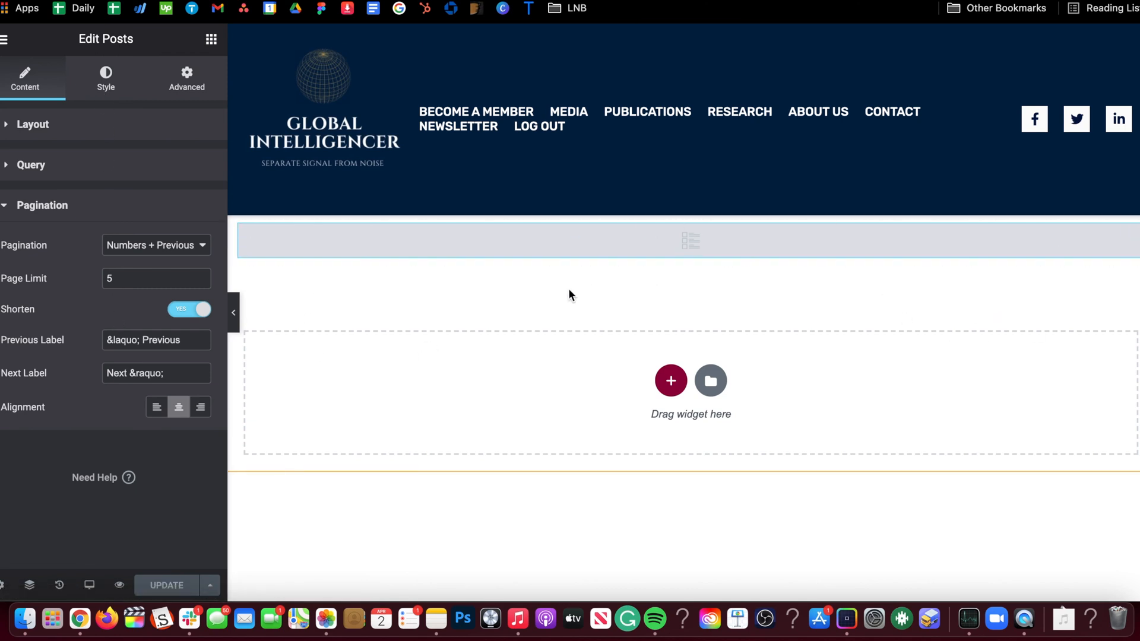
{"action": "mouse_move", "coordinate": [406, 345]}
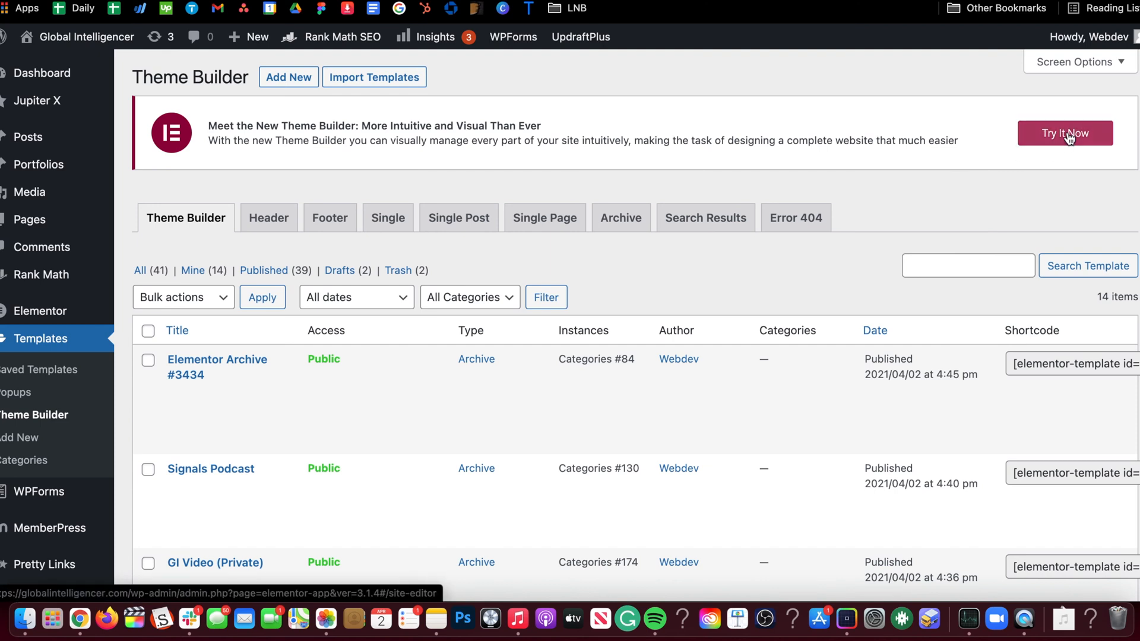
Return to the new visual Theme Builder, where Elementor Archive #3434 now appears
{"action": "left_click", "coordinate": [1064, 133]}
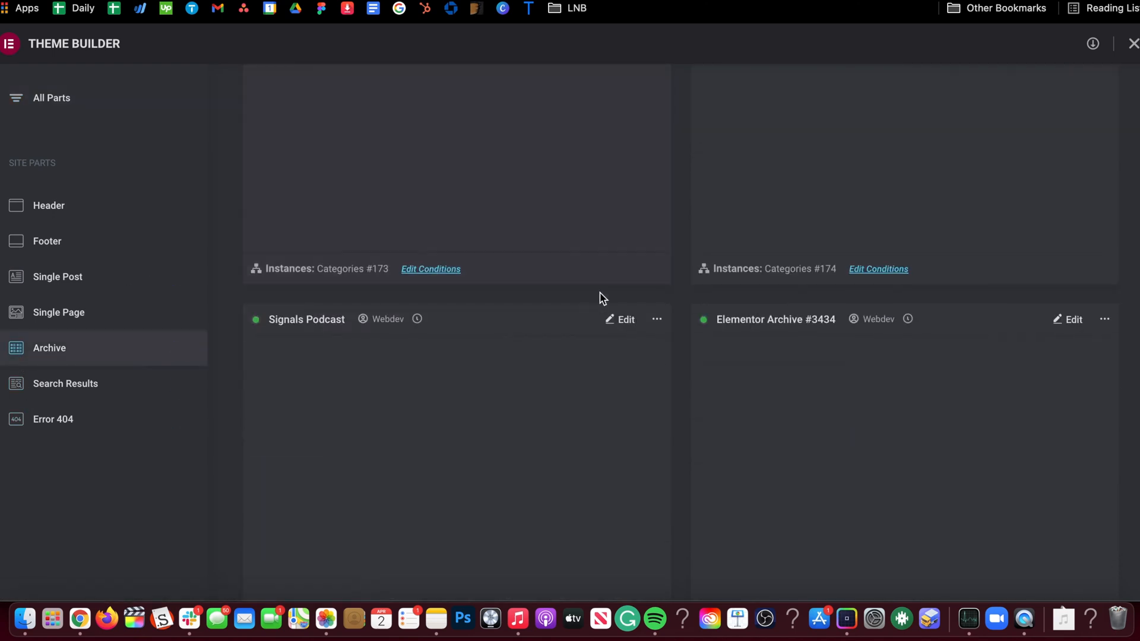
Rename the Elementor Archive #3434 part to 'Podcast'
{"action": "scroll", "scroll_direction": "down", "scroll_amount": 3}
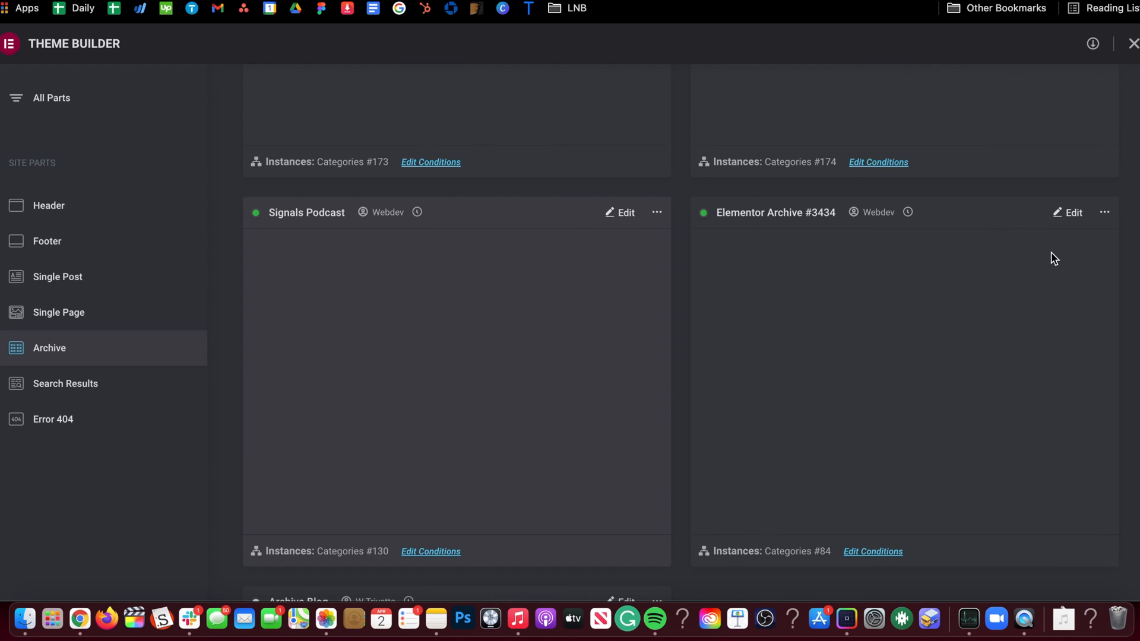
{"action": "left_click", "coordinate": [1103, 213]}
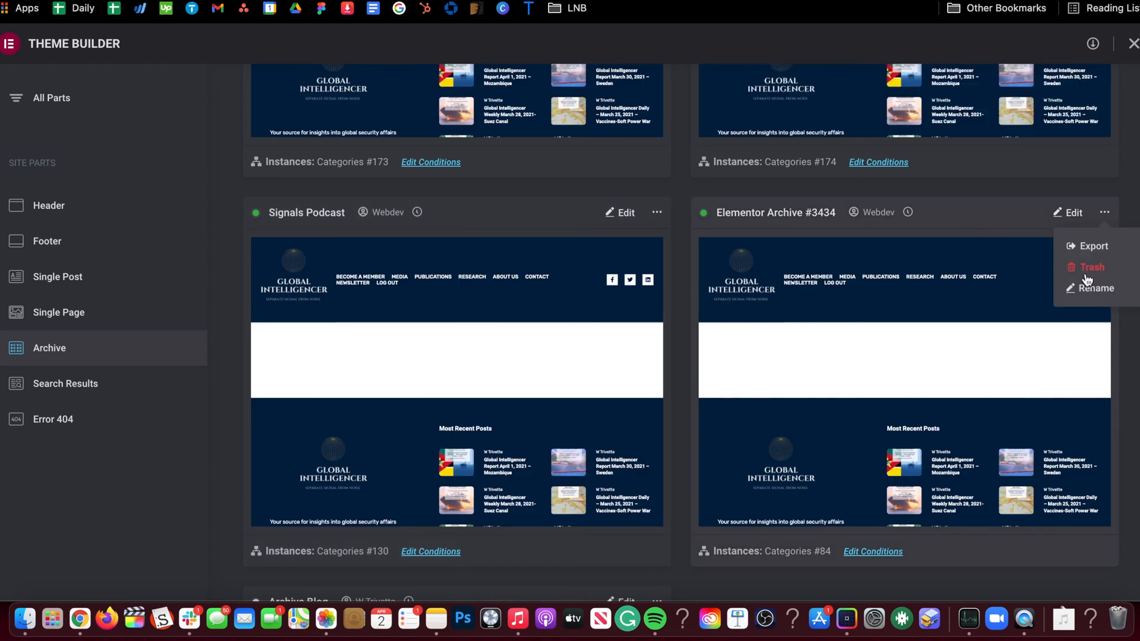
{"action": "left_click", "coordinate": [1093, 288]}
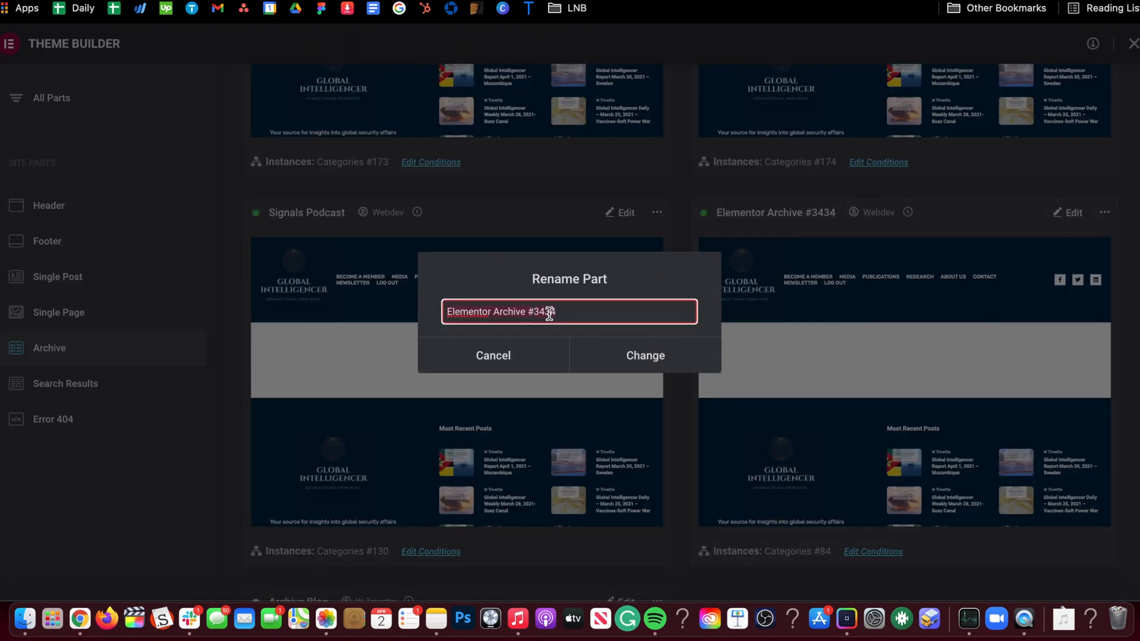
{"action": "type", "text": "Podcast"}
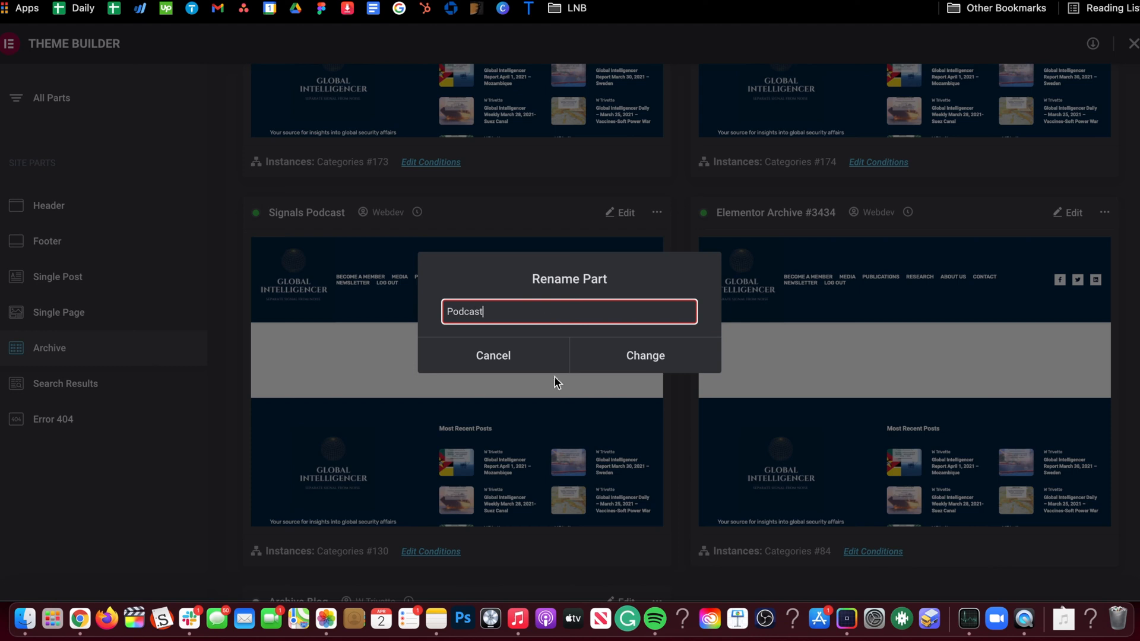
{"action": "left_click", "coordinate": [644, 355]}
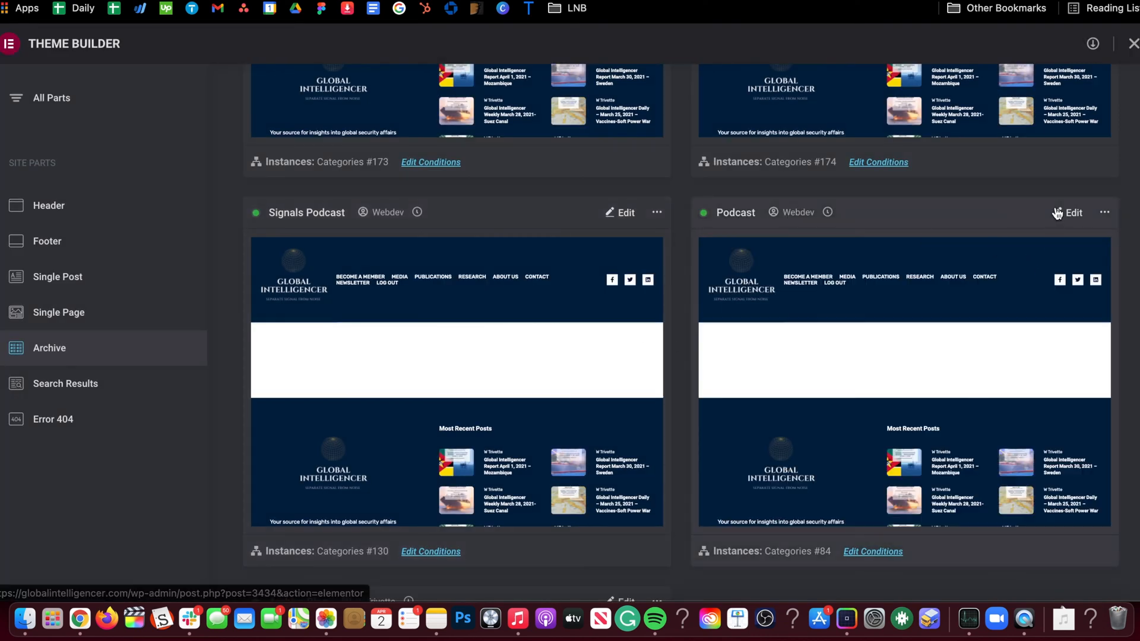
Bring up the Podcast part's display conditions for editing
{"action": "scroll", "scroll_direction": "down", "scroll_amount": 3}
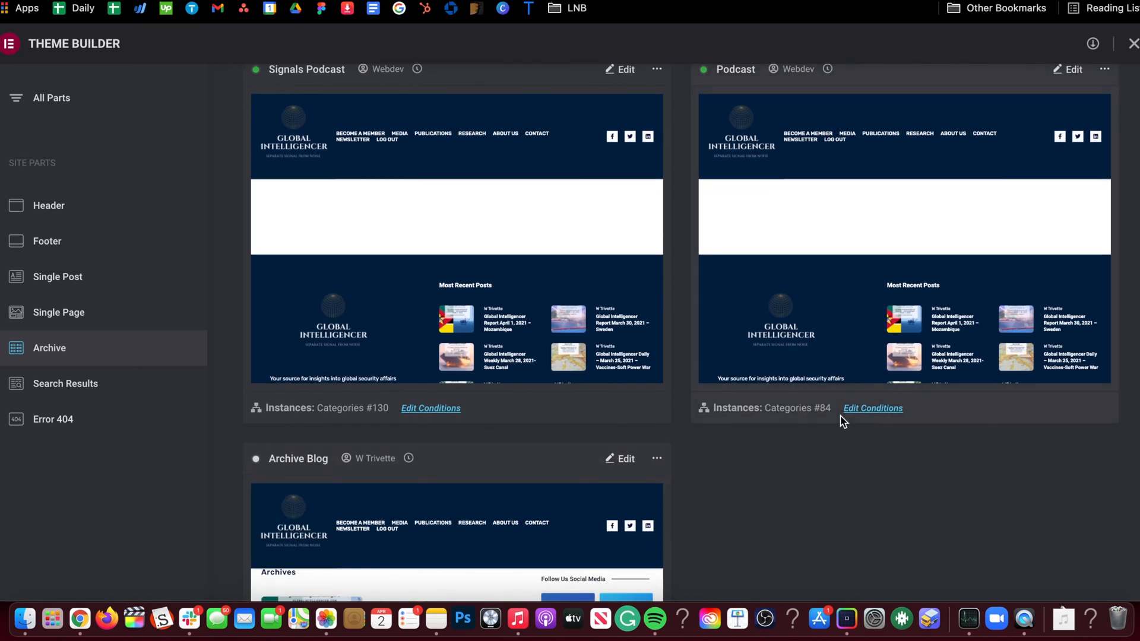
{"action": "scroll", "scroll_direction": "down", "scroll_amount": 3}
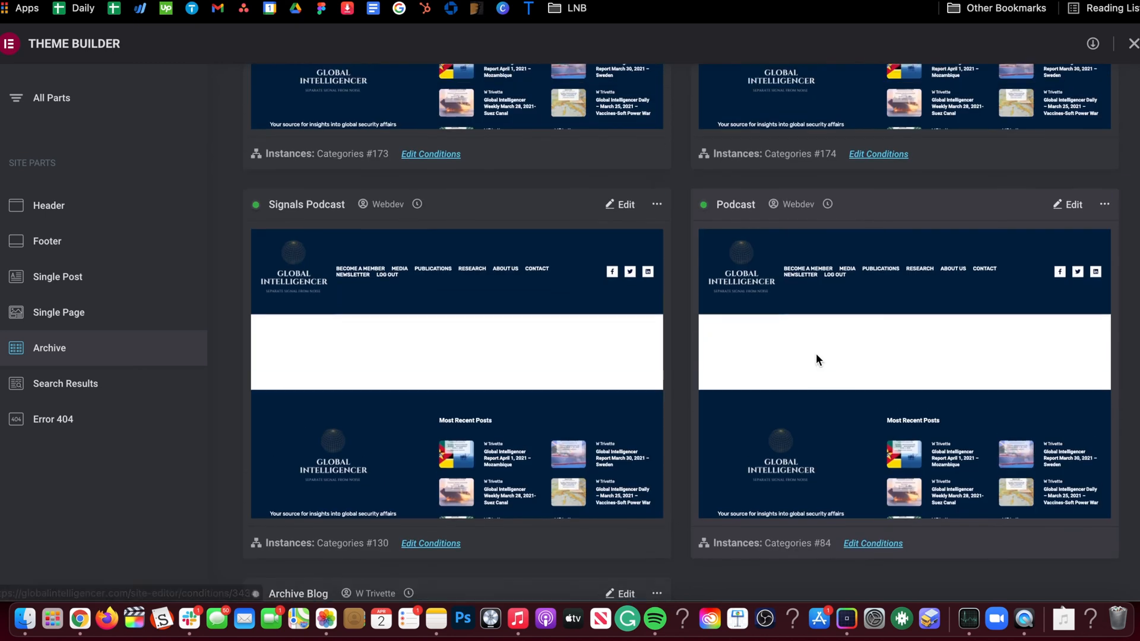
{"action": "left_click", "coordinate": [872, 543]}
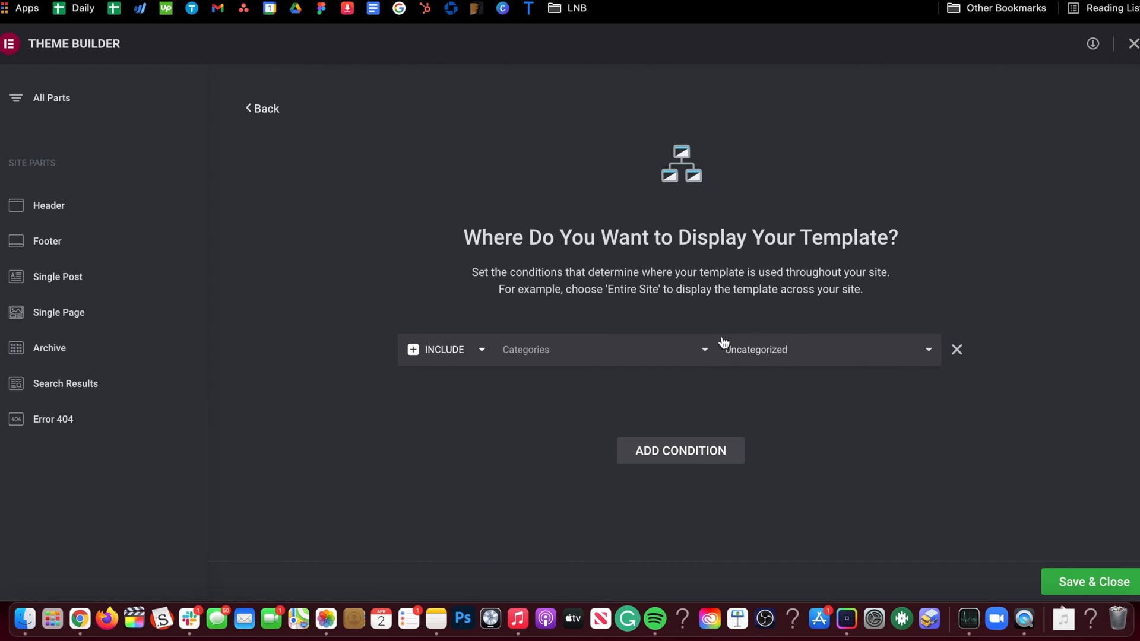
{"action": "mouse_move", "coordinate": [172, 354]}
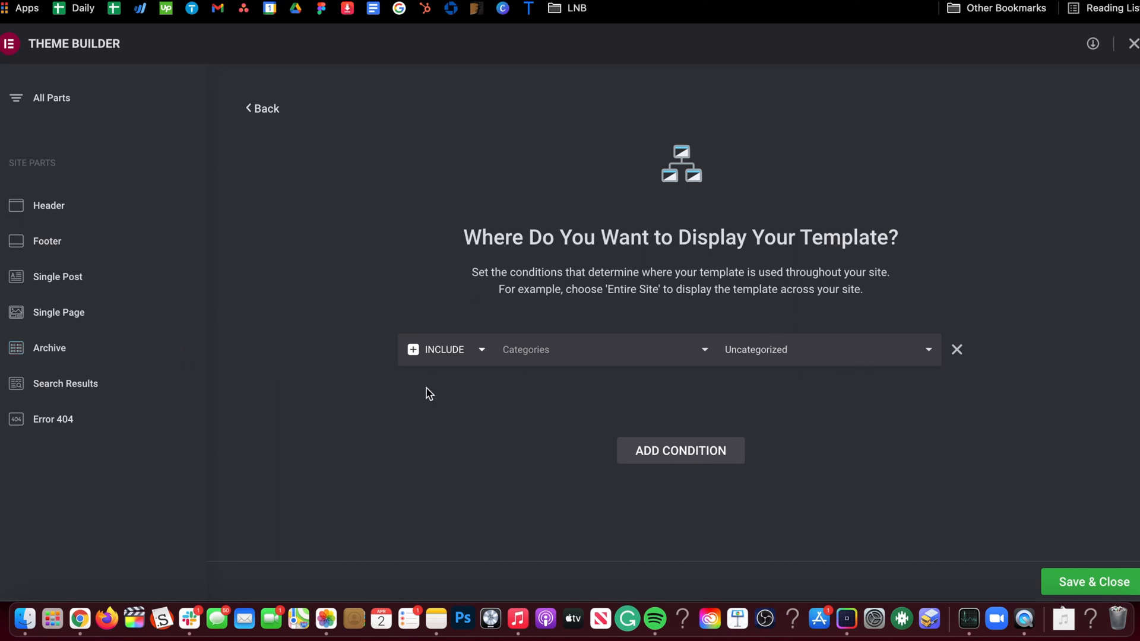
{"action": "mouse_move", "coordinate": [462, 333]}
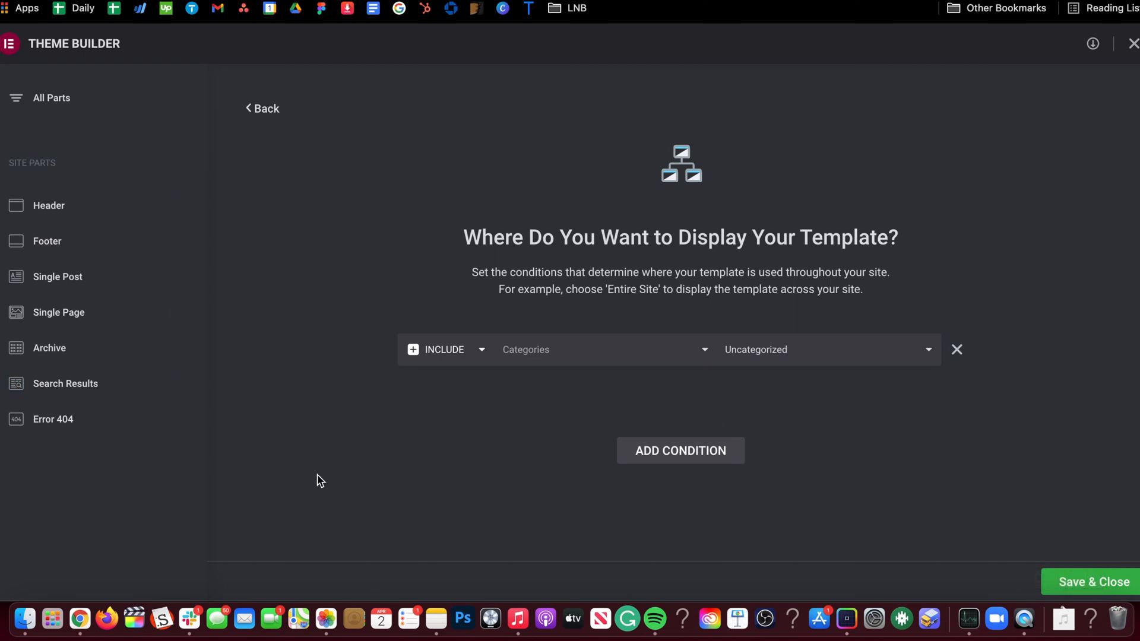
{"action": "mouse_move", "coordinate": [766, 455]}
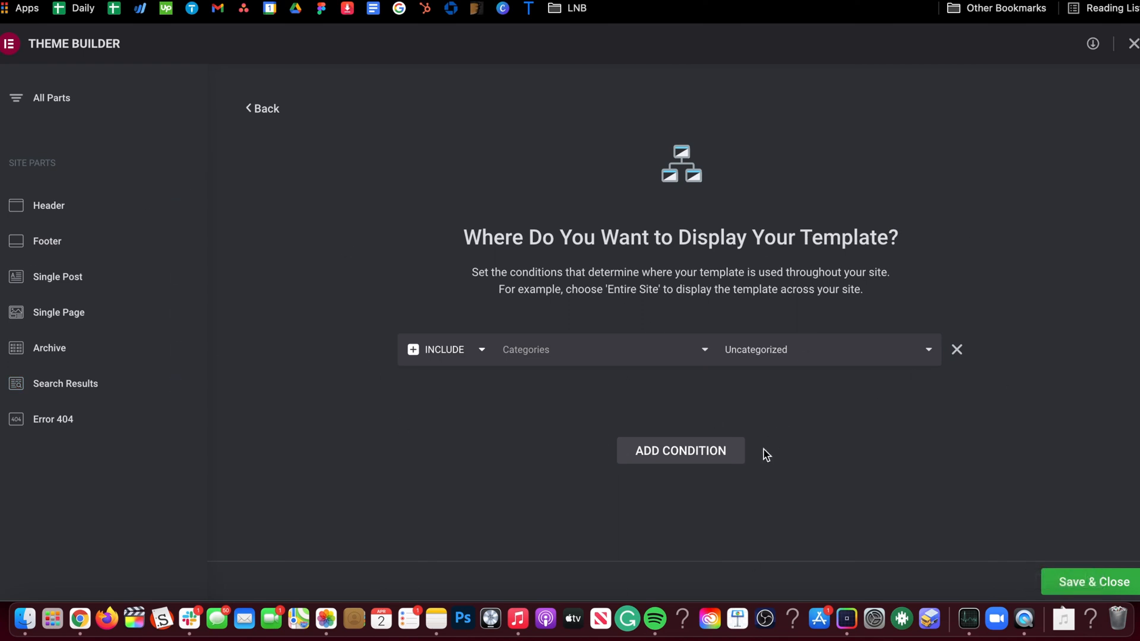
{"action": "mouse_move", "coordinate": [786, 364]}
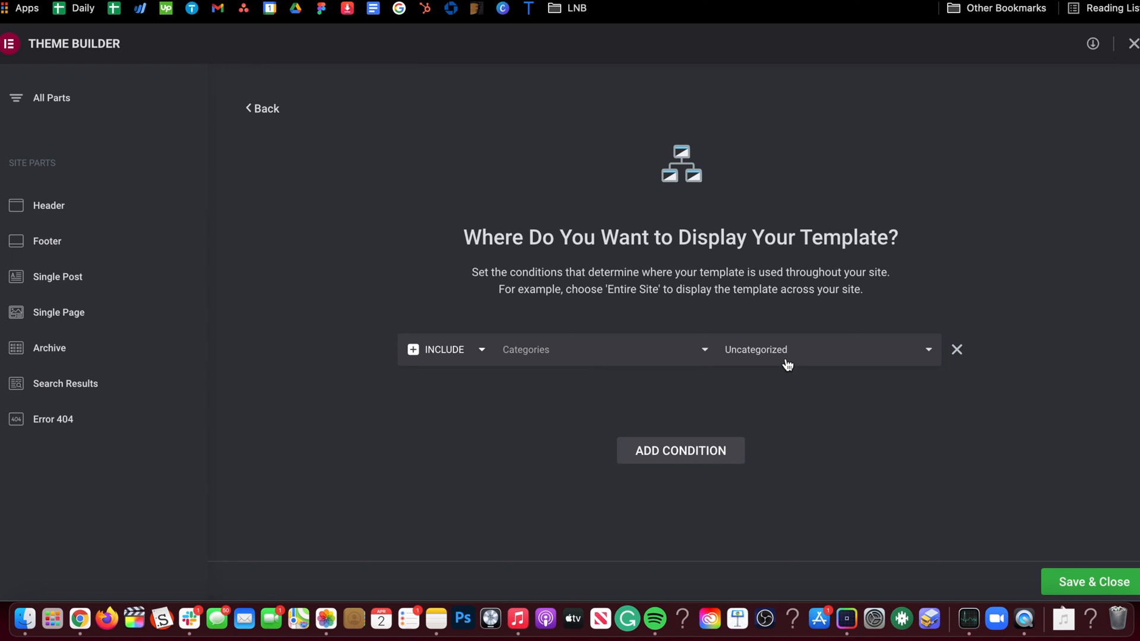
{"action": "mouse_move", "coordinate": [393, 211]}
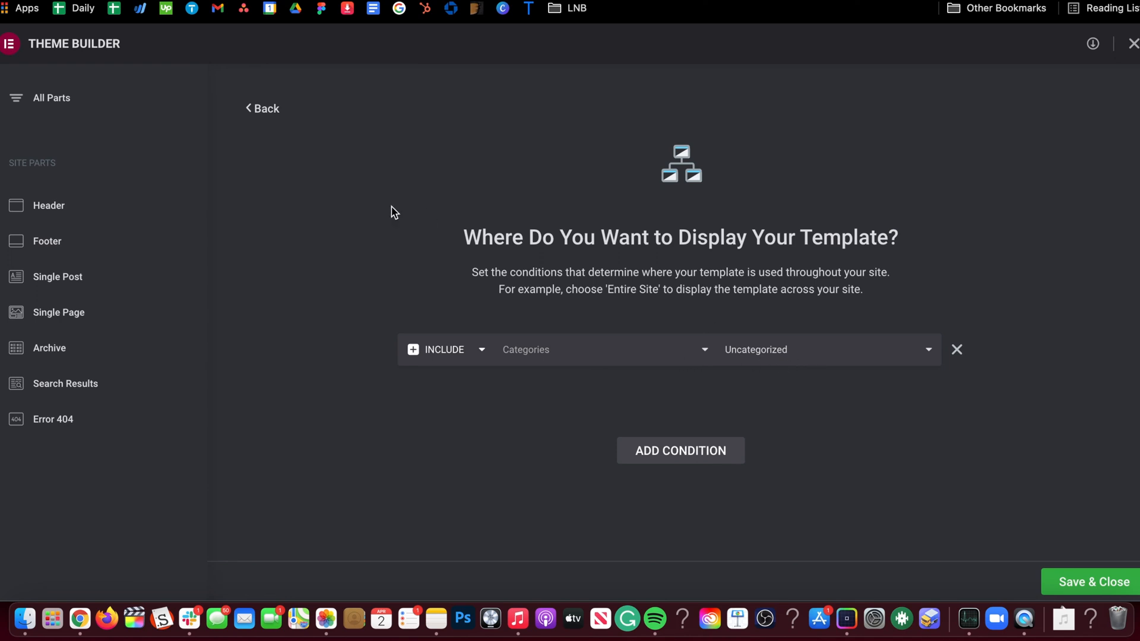
{"action": "mouse_move", "coordinate": [393, 292]}
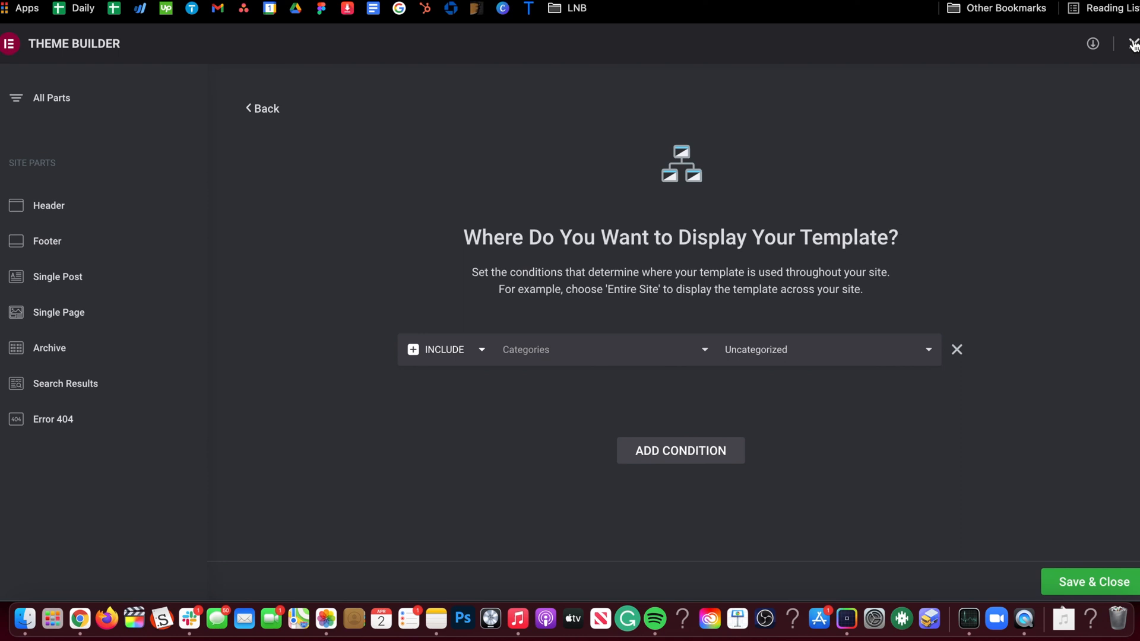
{"action": "mouse_move", "coordinate": [946, 245]}
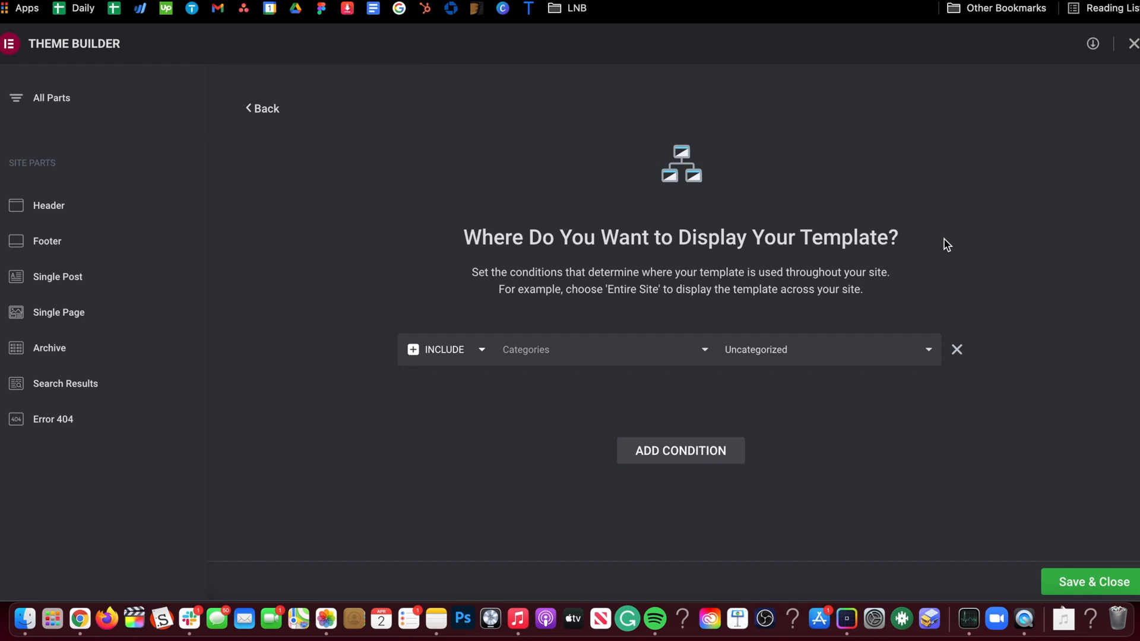
{"action": "mouse_move", "coordinate": [925, 211]}
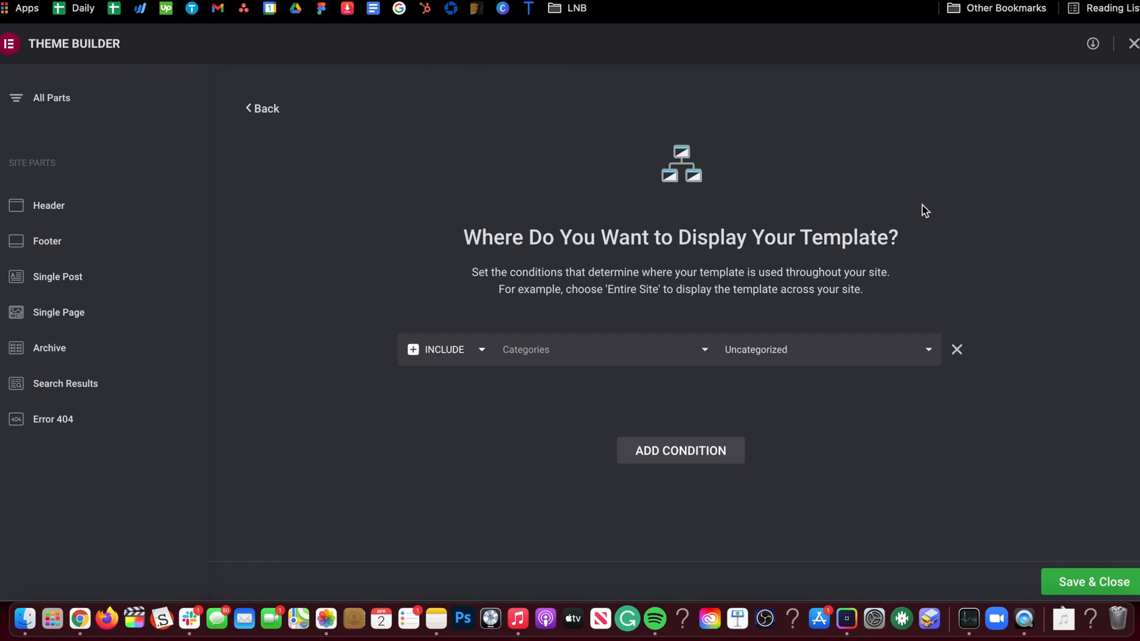